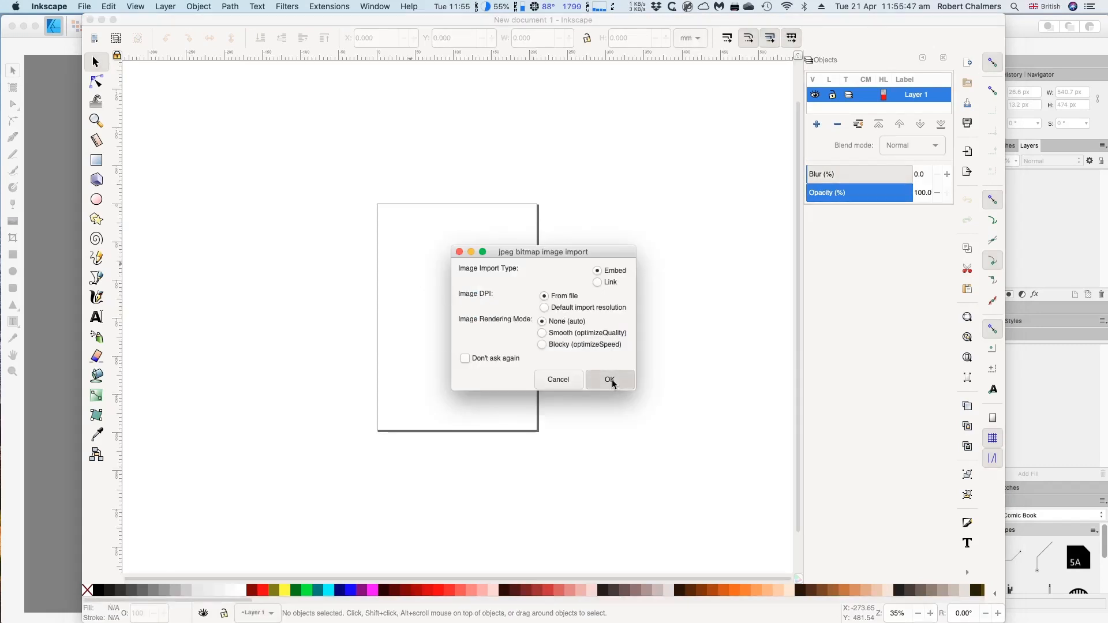
{"action": "mouse_move", "coordinate": [593, 379]}
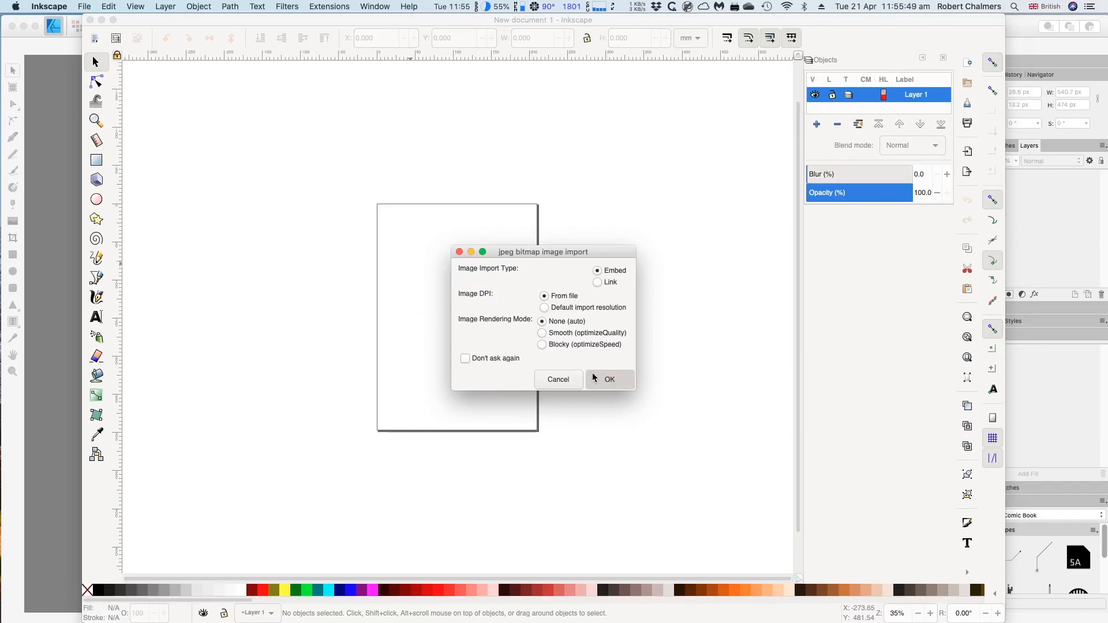
- Import the bodybuilder JPEG as an embedded image and centre it on the page
{"action": "left_click", "coordinate": [608, 379]}
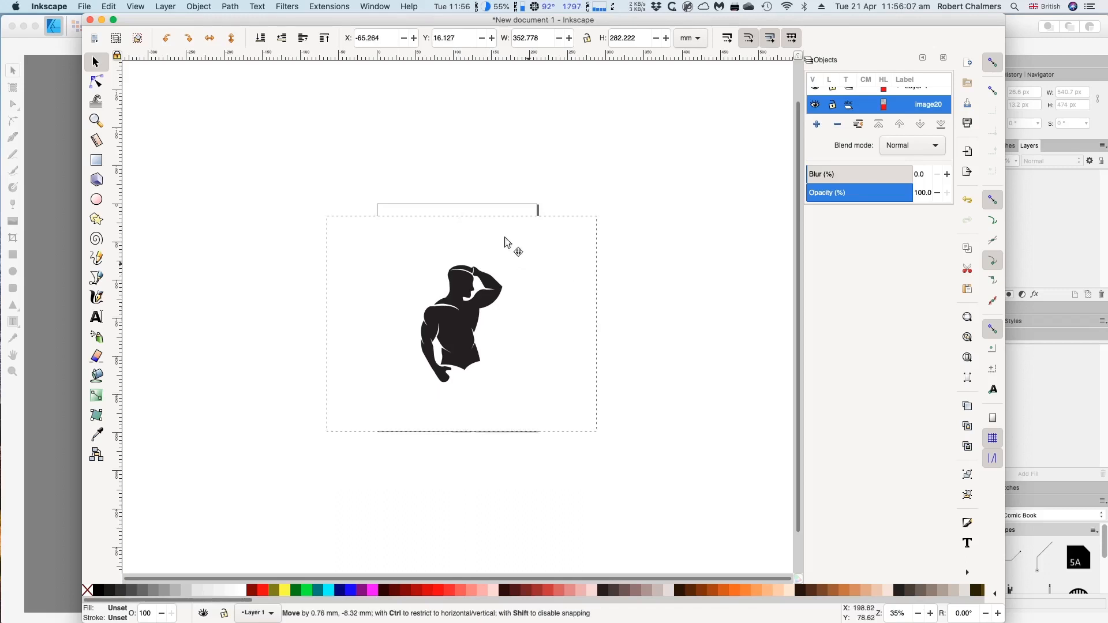
{"action": "left_click_drag", "start_coordinate": [516, 251], "coordinate": [519, 254]}
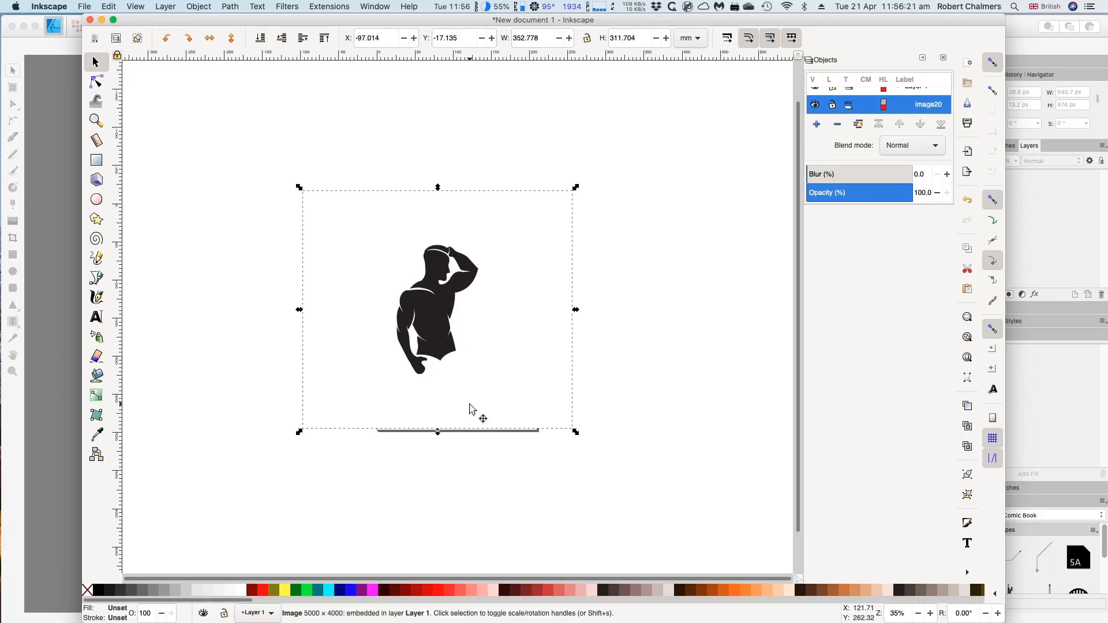
{"action": "mouse_move", "coordinate": [306, 136]}
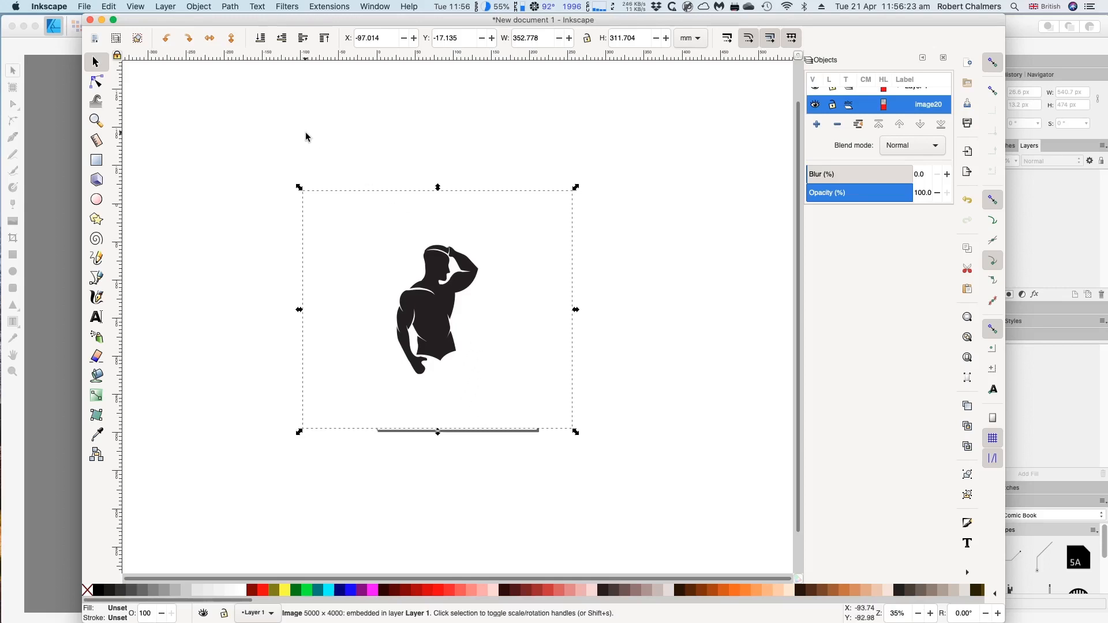
- Bring up Trace Bitmap and expand Layer 1 in the Objects panel
{"action": "left_click", "coordinate": [228, 7]}
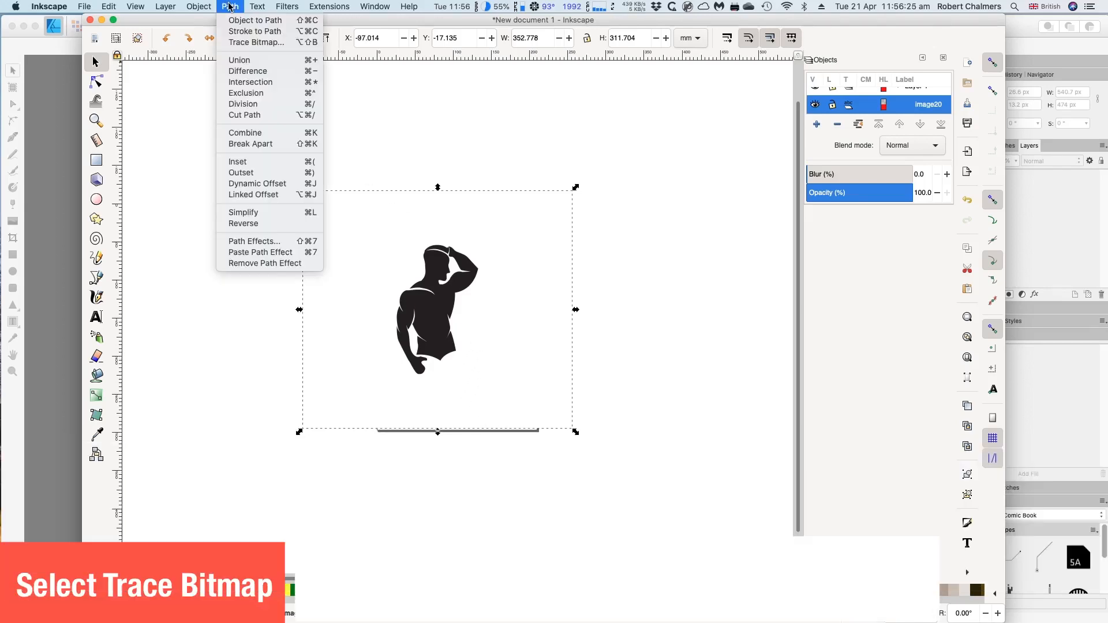
{"action": "mouse_move", "coordinate": [256, 42]}
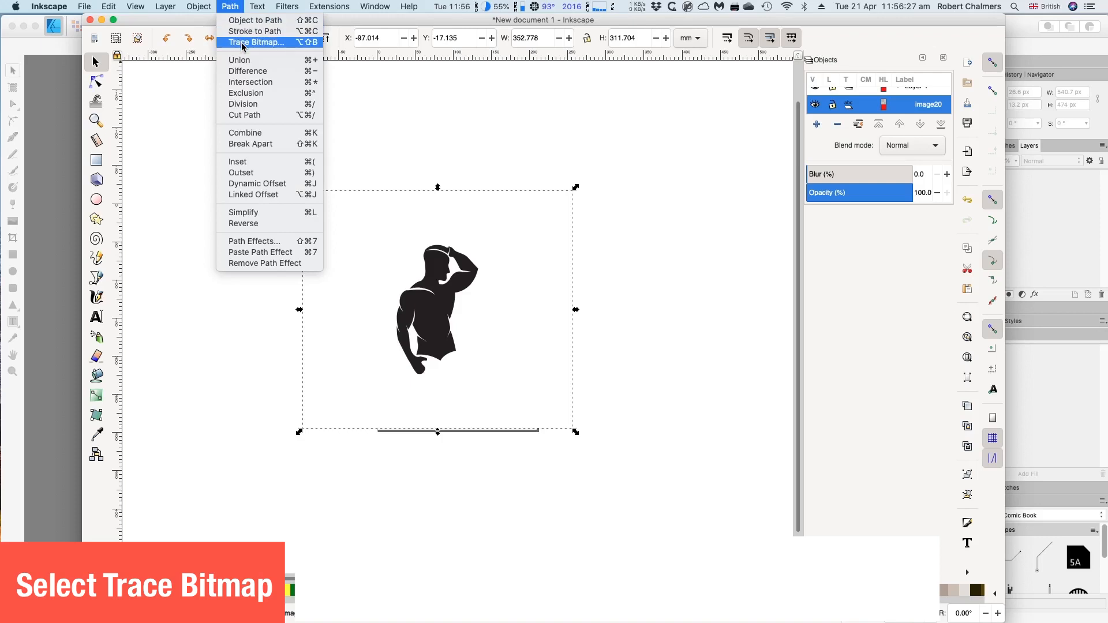
{"action": "left_click", "coordinate": [256, 41]}
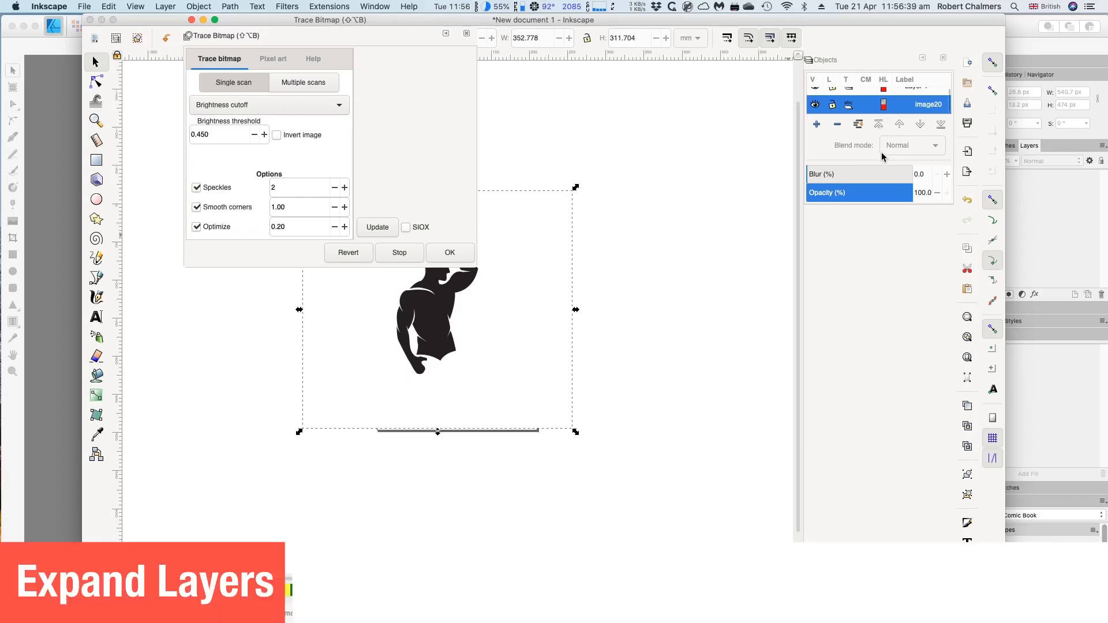
{"action": "mouse_move", "coordinate": [883, 162]}
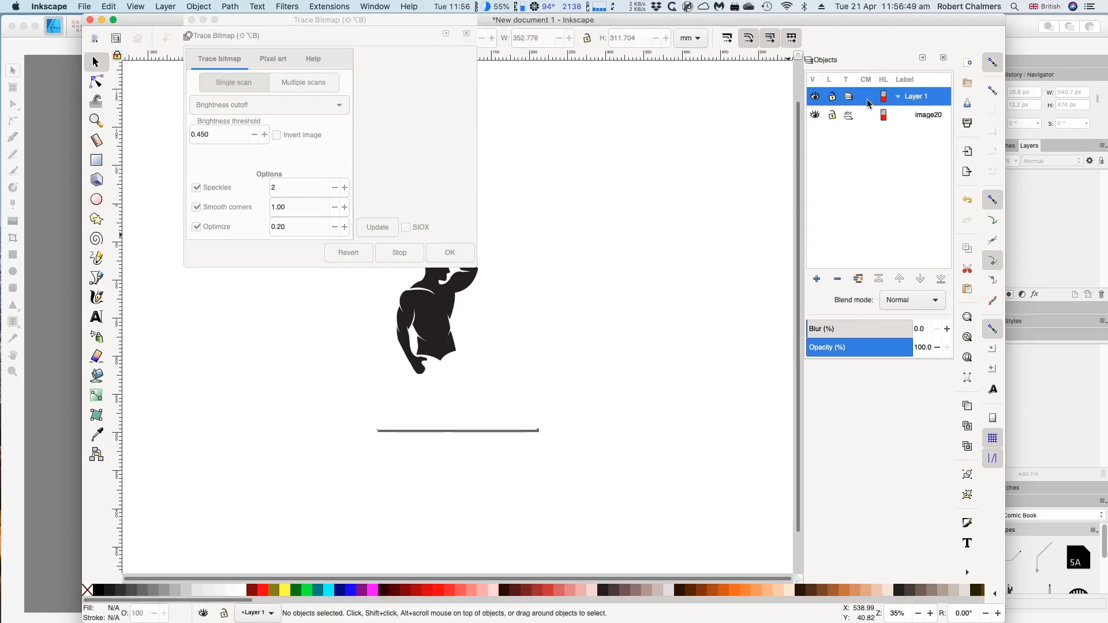
{"action": "left_click", "coordinate": [928, 114]}
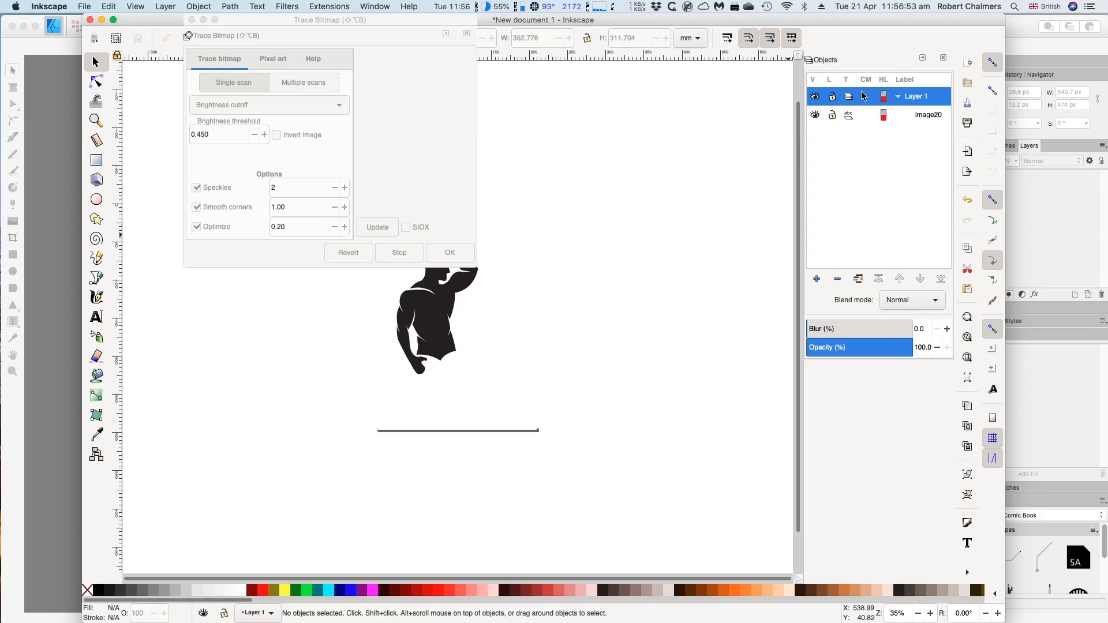
- Toggle visibility to confirm image20 is the bodybuilder picture, leaving it shown and selected
{"action": "left_click", "coordinate": [814, 97]}
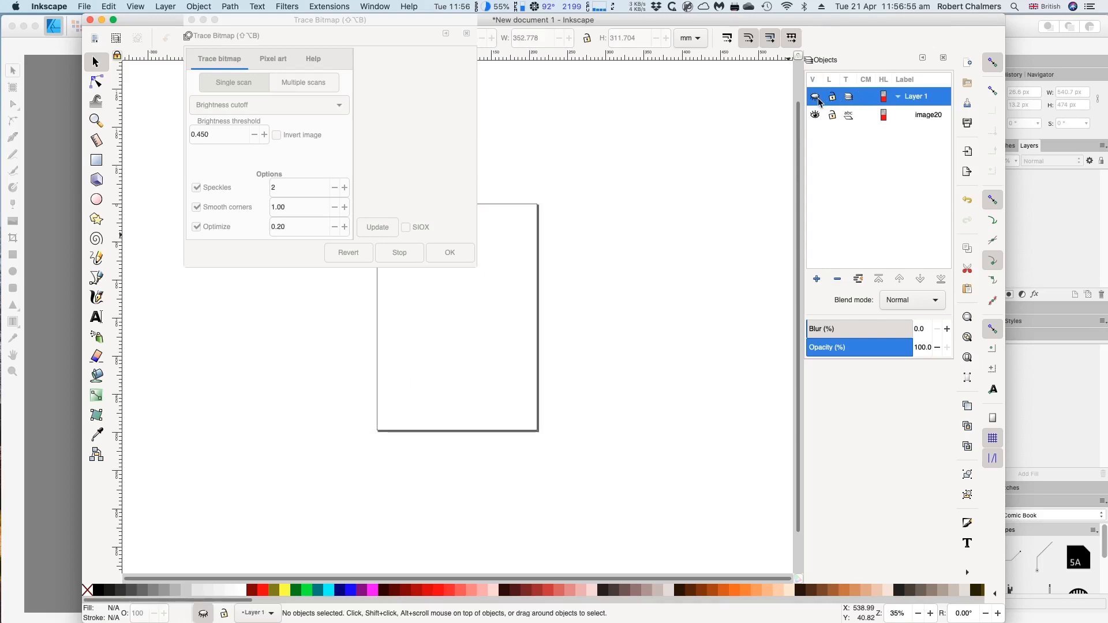
{"action": "left_click", "coordinate": [814, 114]}
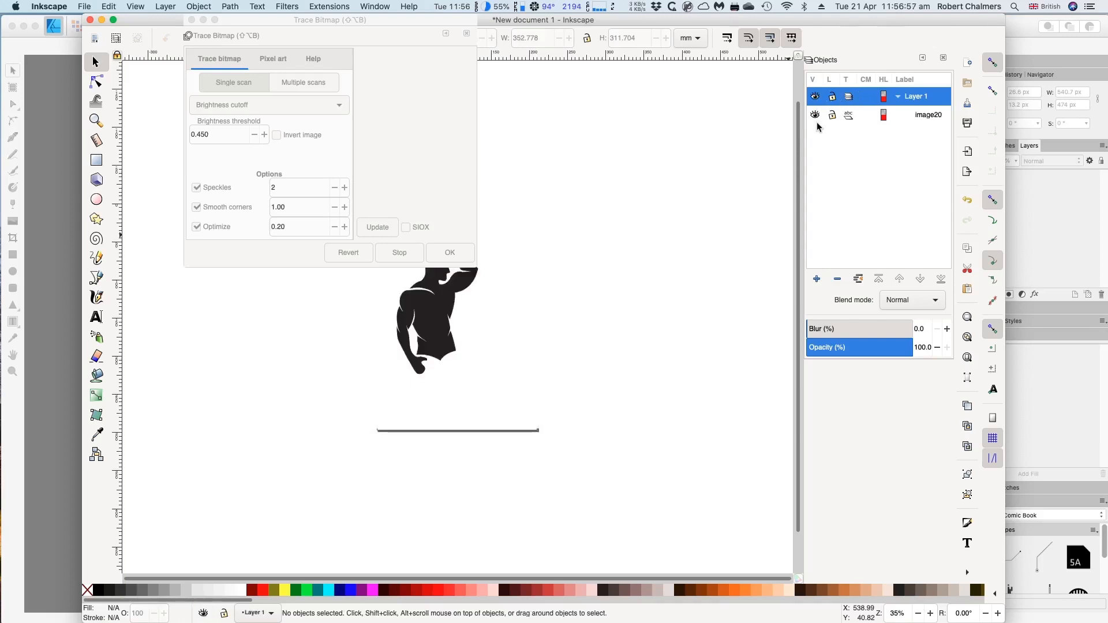
{"action": "left_click", "coordinate": [815, 114]}
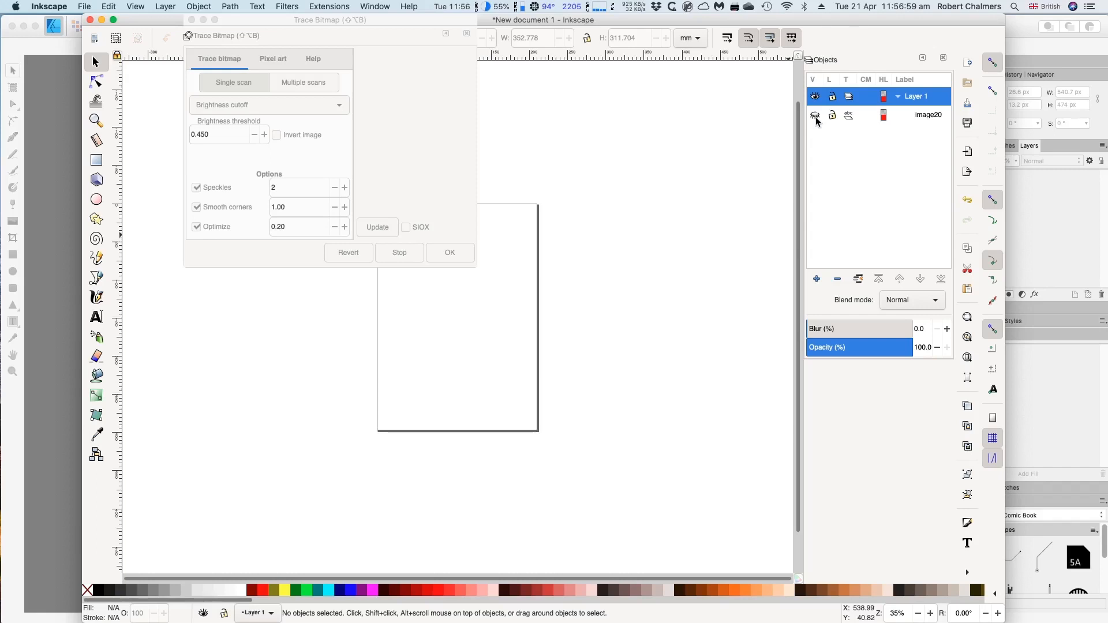
{"action": "left_click", "coordinate": [816, 114]}
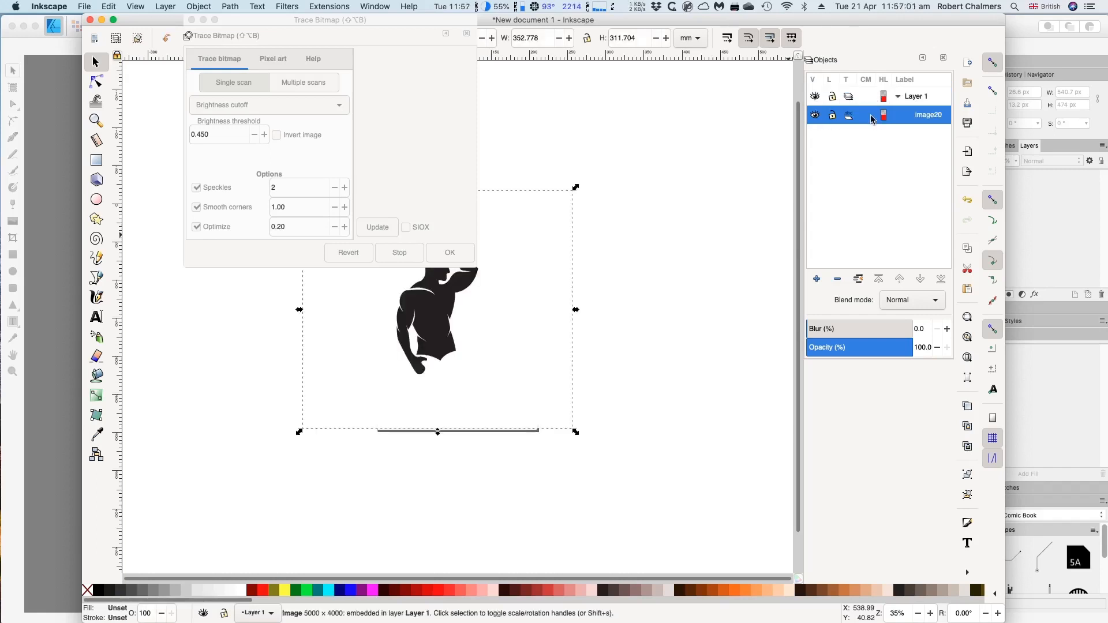
{"action": "mouse_move", "coordinate": [461, 142]}
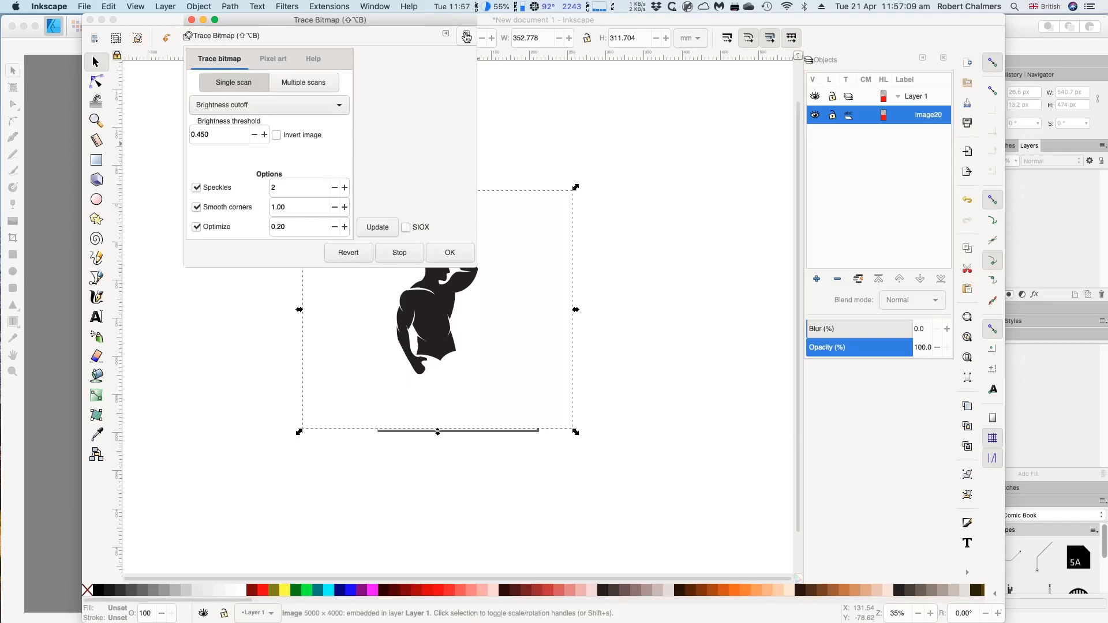
{"action": "left_click", "coordinate": [465, 36]}
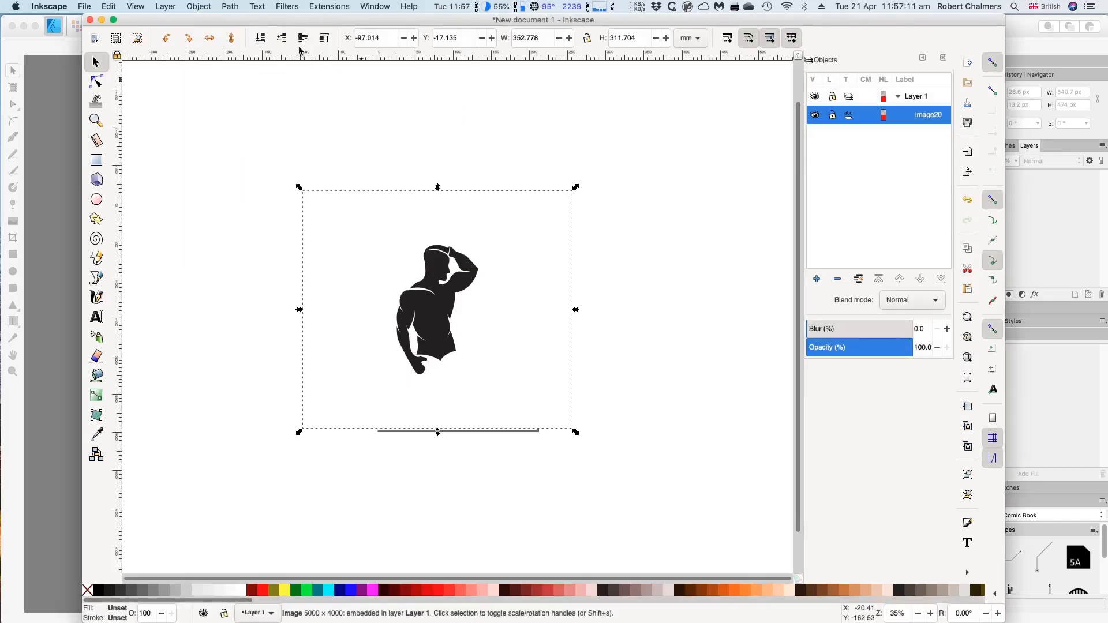
- Set Trace Bitmap to Autotrace mode and preview the result on the bodybuilder image
{"action": "left_click", "coordinate": [229, 7]}
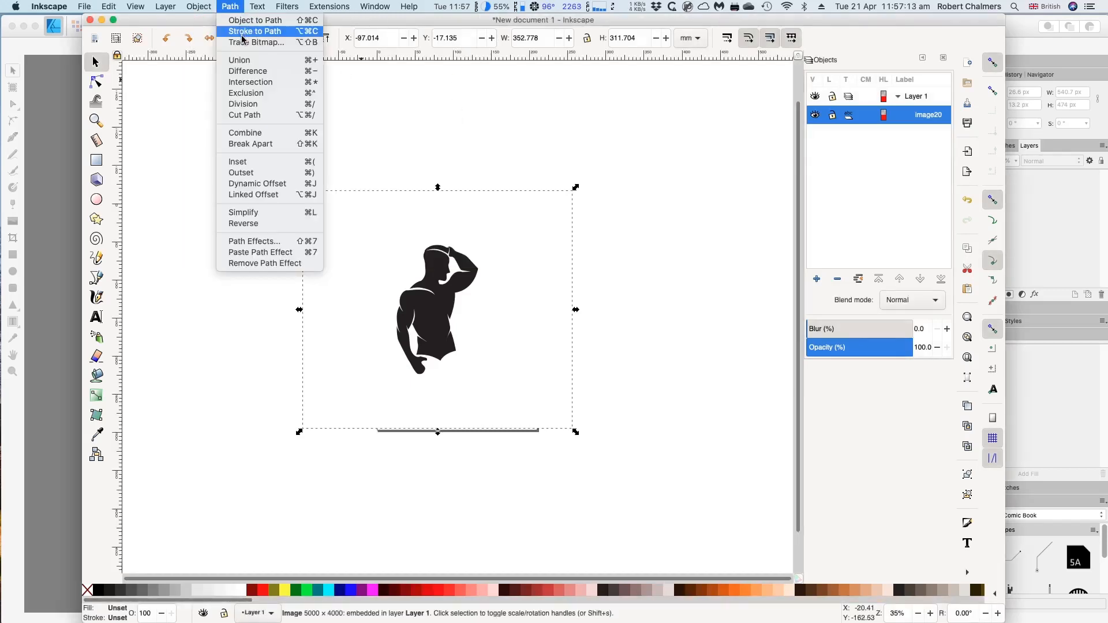
{"action": "left_click", "coordinate": [256, 42]}
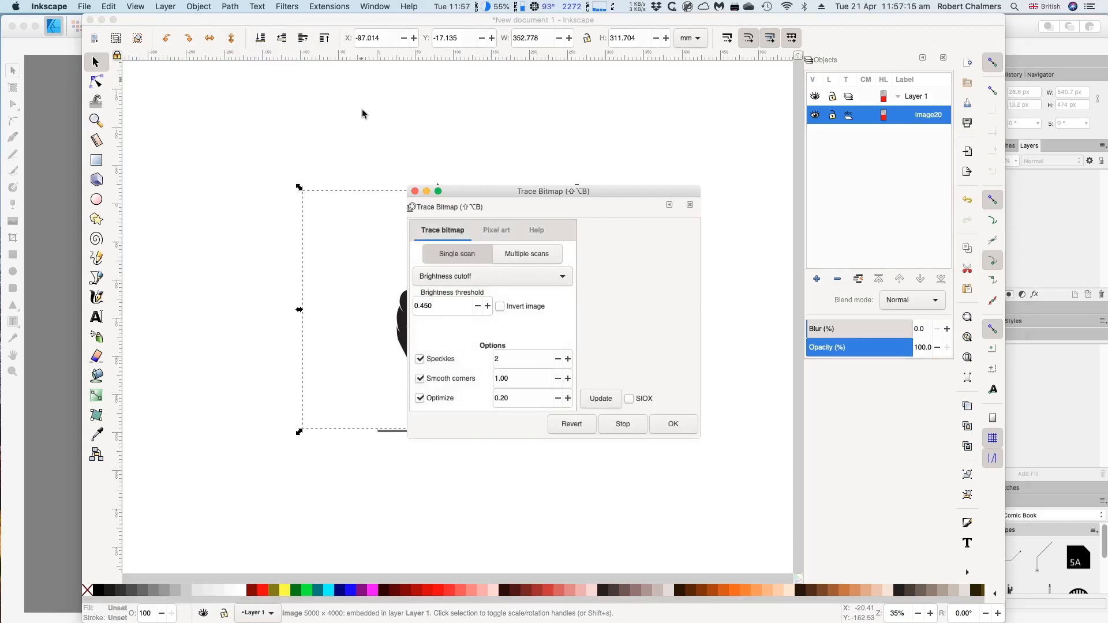
{"action": "left_click_drag", "start_coordinate": [540, 190], "coordinate": [284, 88]}
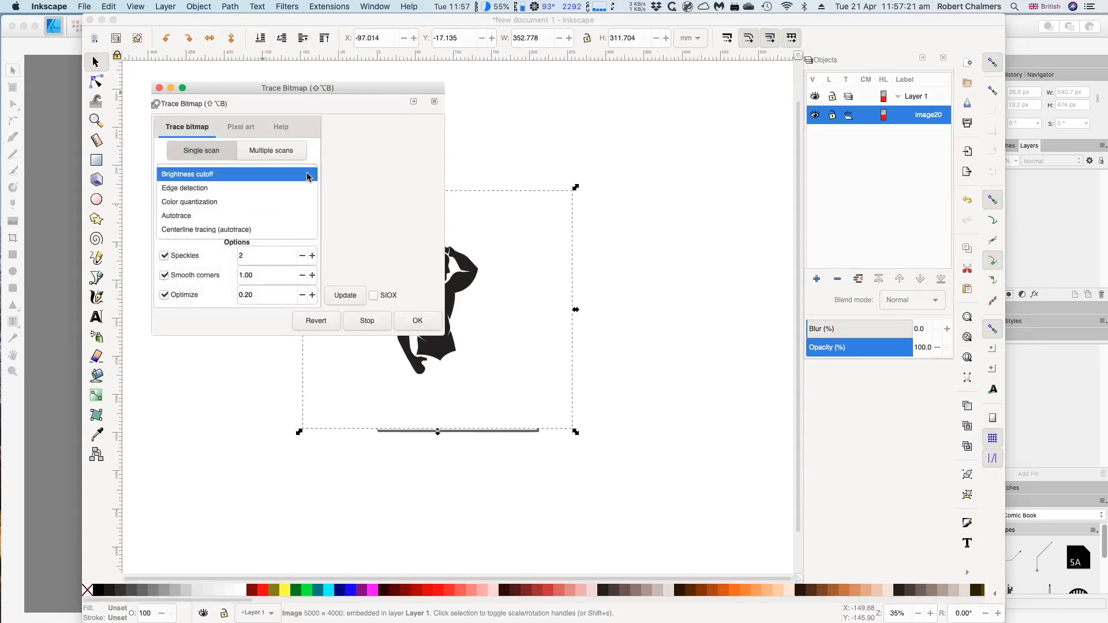
{"action": "left_click", "coordinate": [176, 216]}
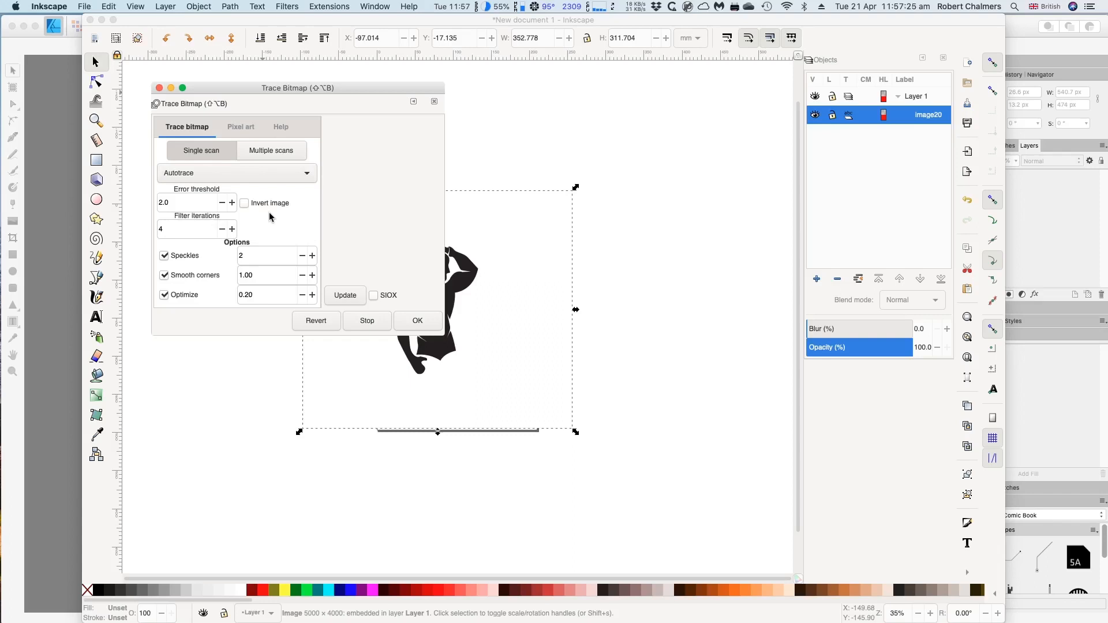
{"action": "mouse_move", "coordinate": [334, 292]}
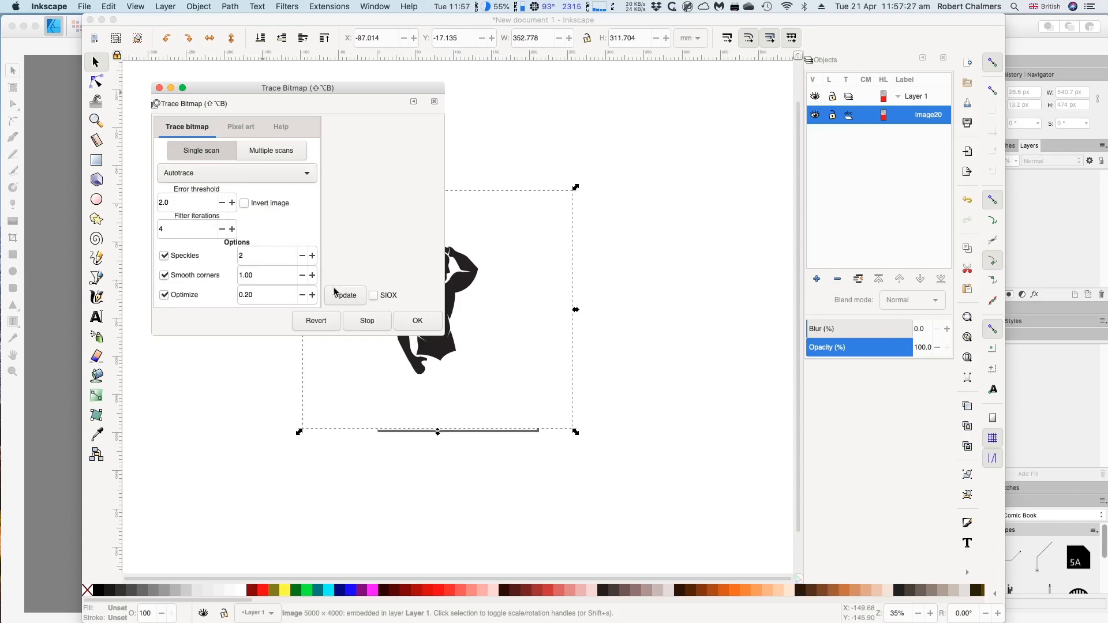
{"action": "left_click", "coordinate": [345, 296]}
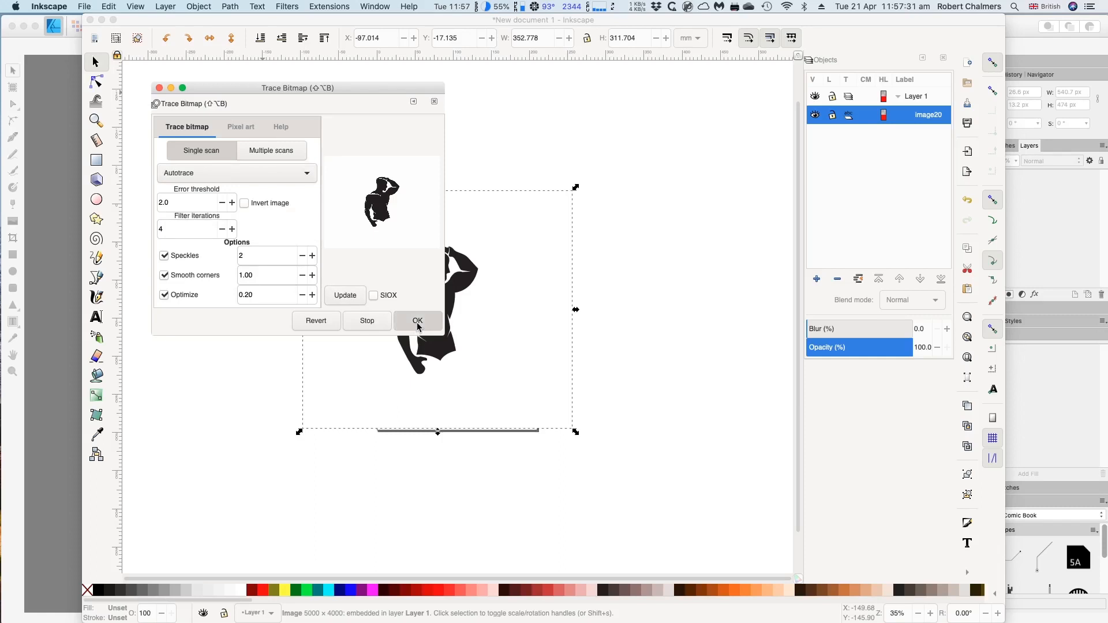
- Run the trace, creating a black vector path over the original image in Layer 1
{"action": "left_click", "coordinate": [417, 319]}
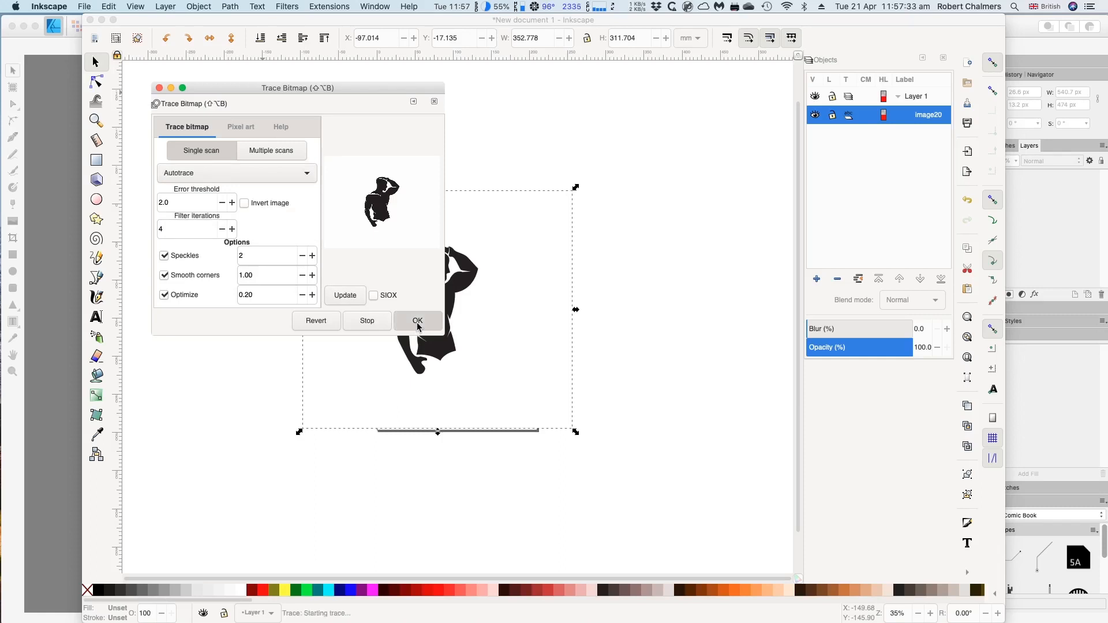
{"action": "left_click", "coordinate": [417, 320]}
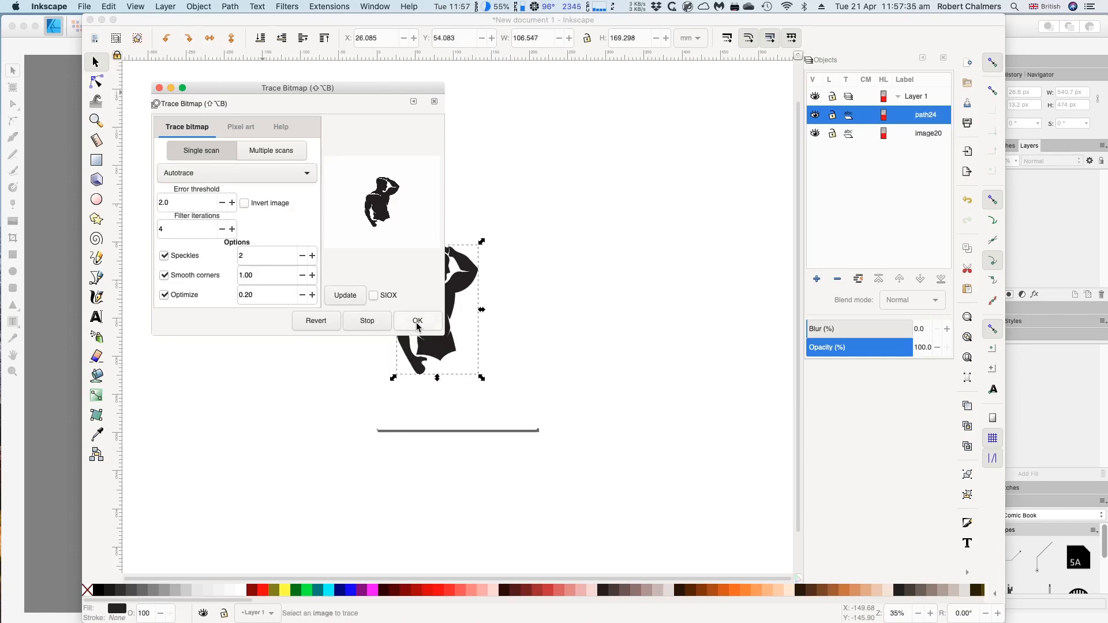
{"action": "left_click", "coordinate": [814, 133]}
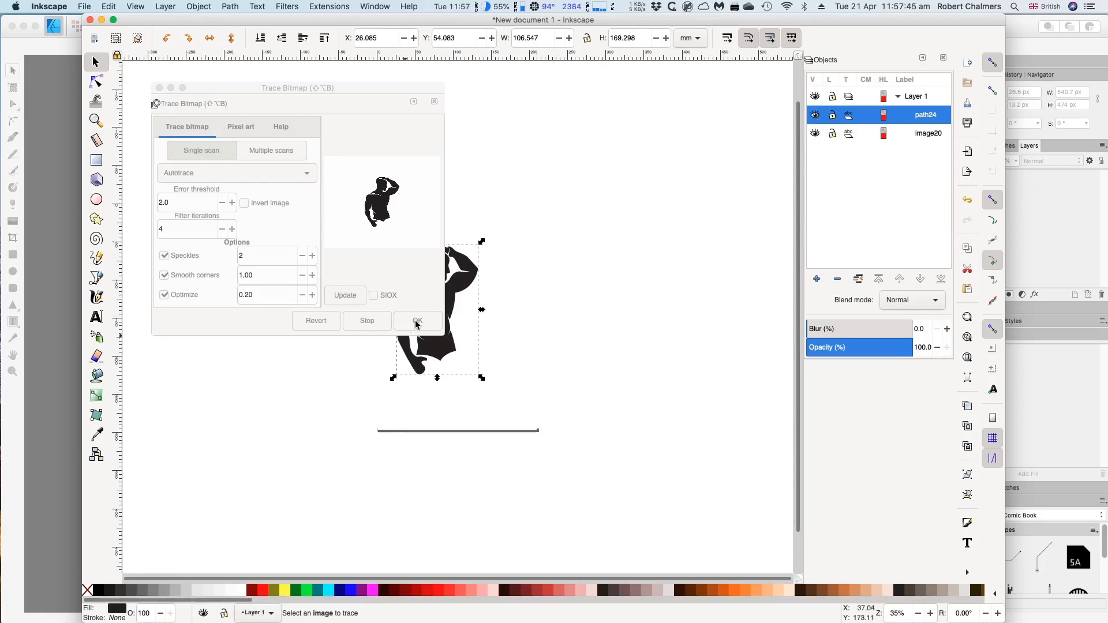
{"action": "left_click", "coordinate": [417, 322]}
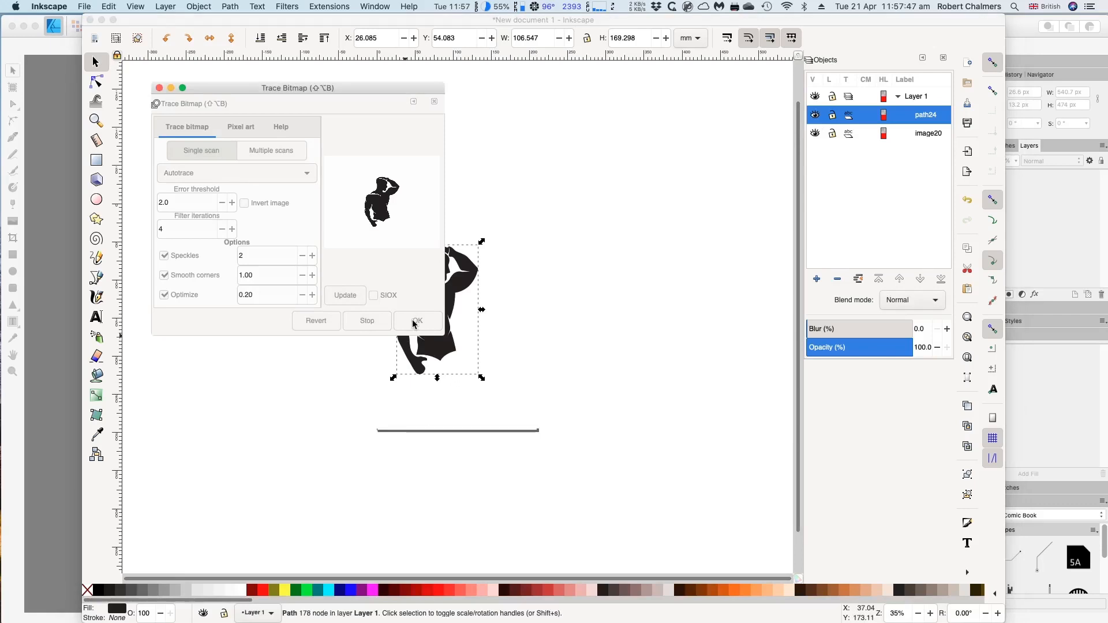
{"action": "left_click", "coordinate": [417, 321]}
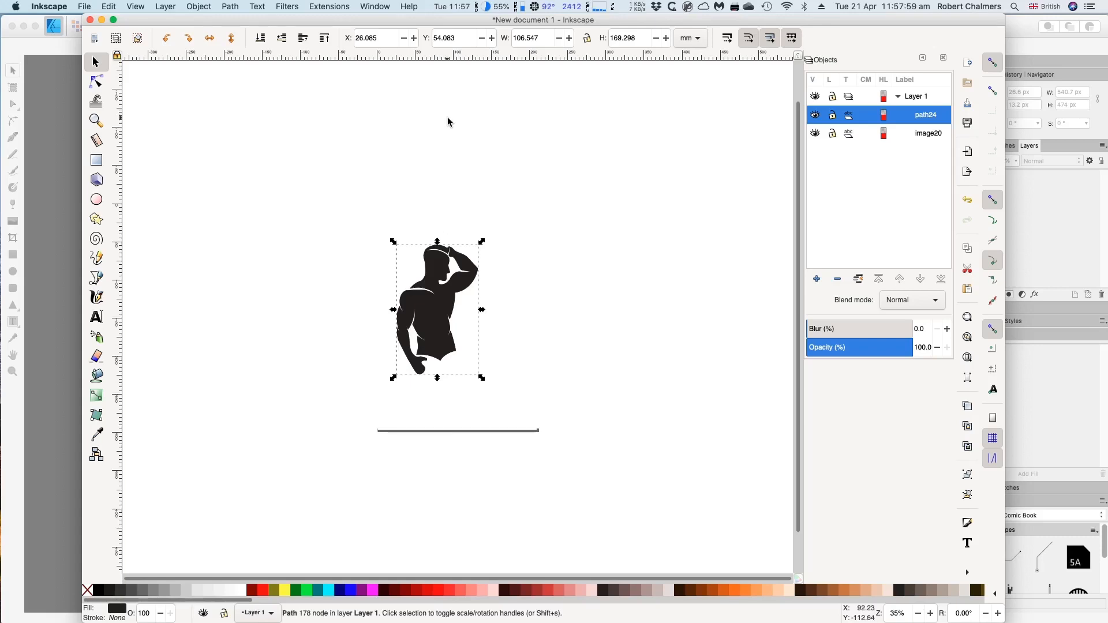
{"action": "mouse_move", "coordinate": [657, 159]}
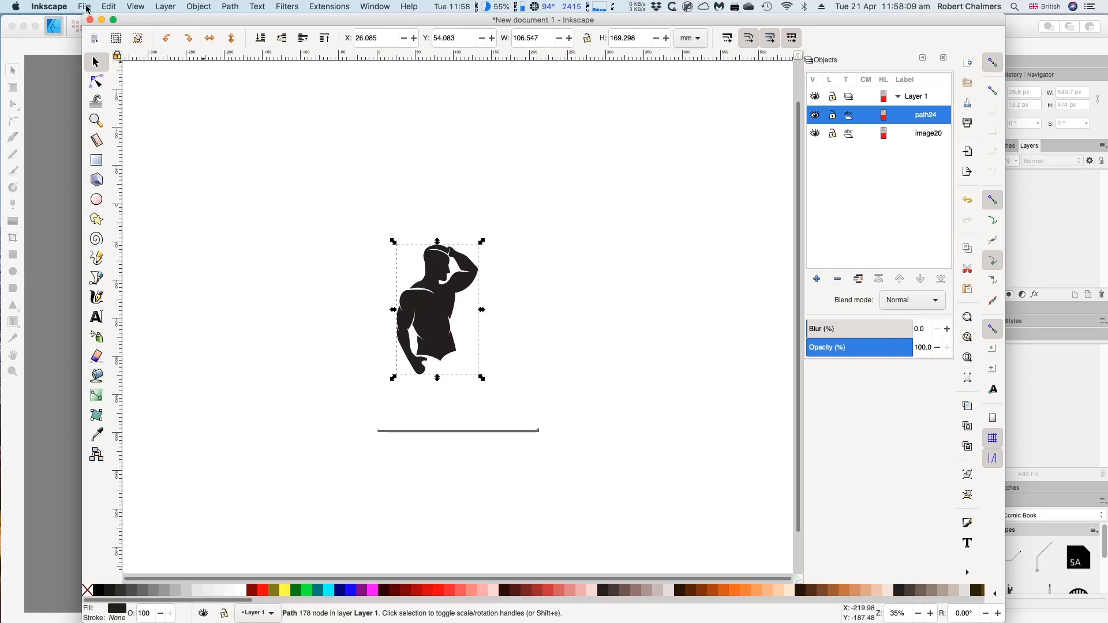
- Save the traced drawing as BodyBuilder.svg in Downloads and bring Affinity Designer forward
{"action": "left_click", "coordinate": [85, 7]}
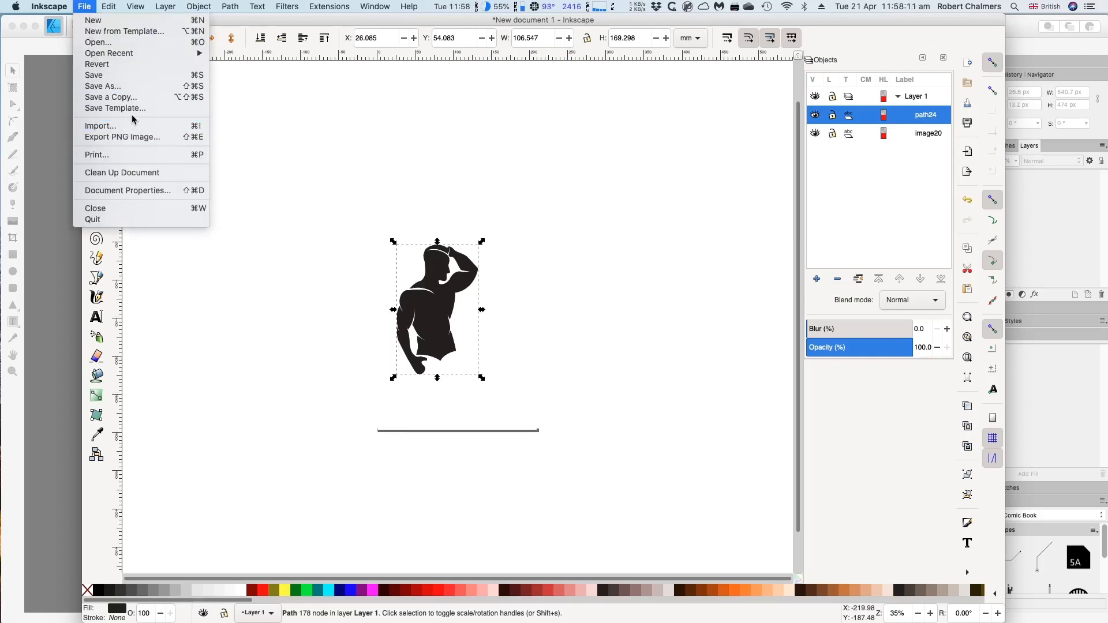
{"action": "mouse_move", "coordinate": [131, 109]}
{"action": "type", "text": "BodyBuilder.svg"}
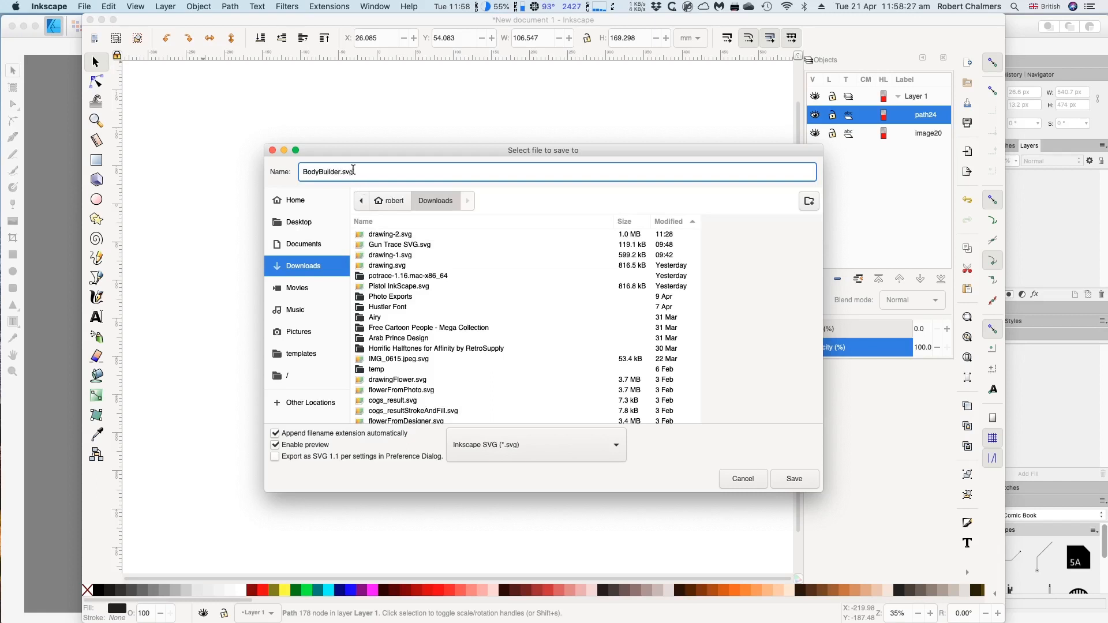
{"action": "mouse_move", "coordinate": [772, 405]}
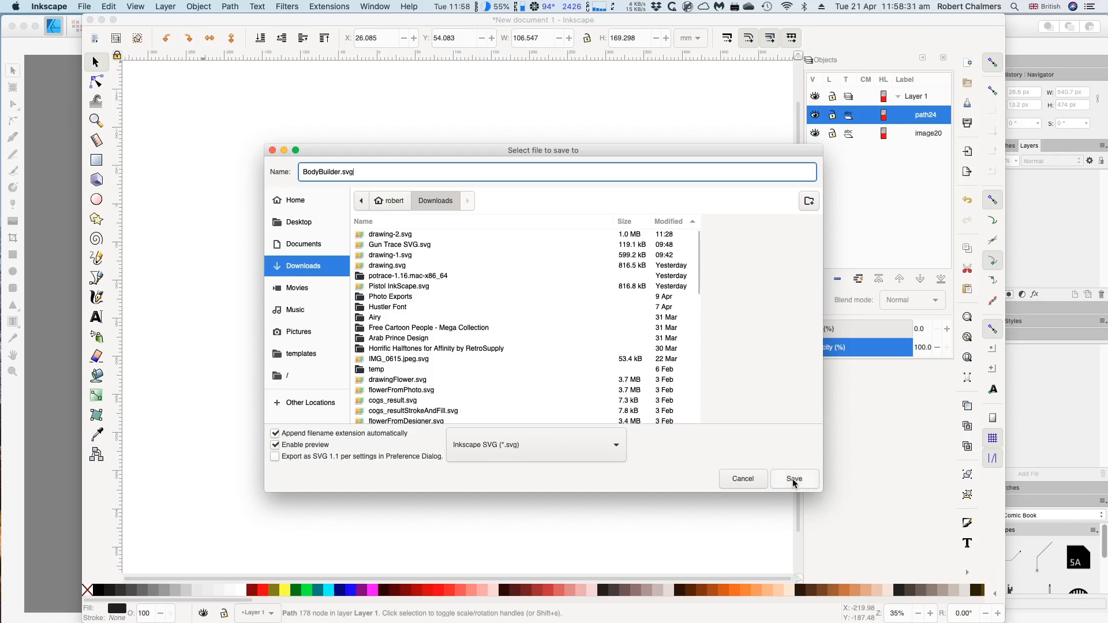
{"action": "left_click", "coordinate": [793, 477]}
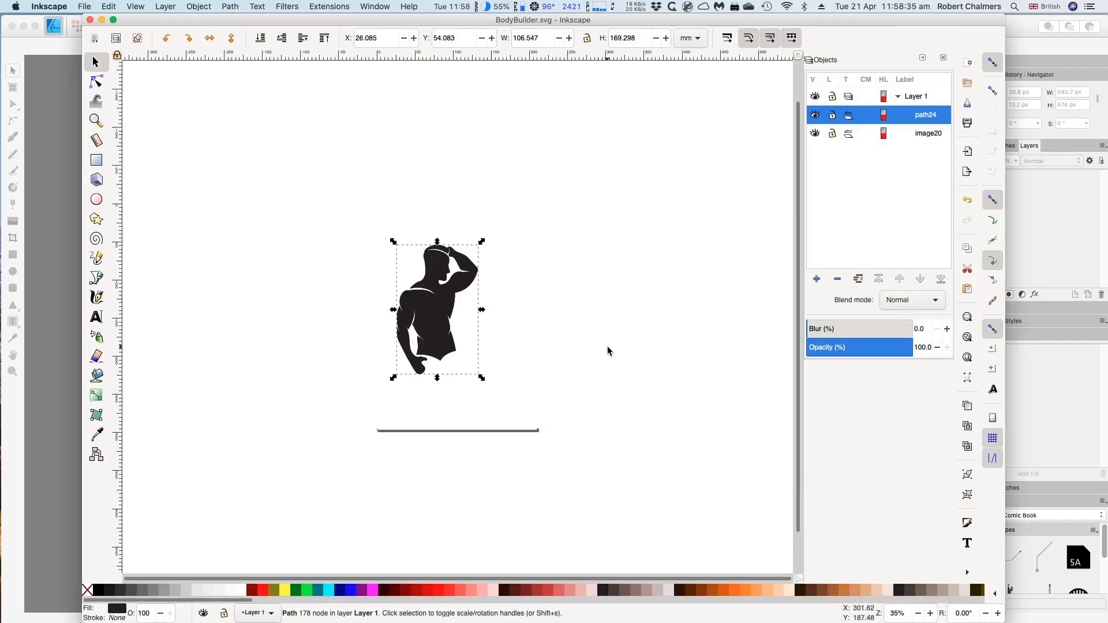
{"action": "left_click", "coordinate": [928, 132]}
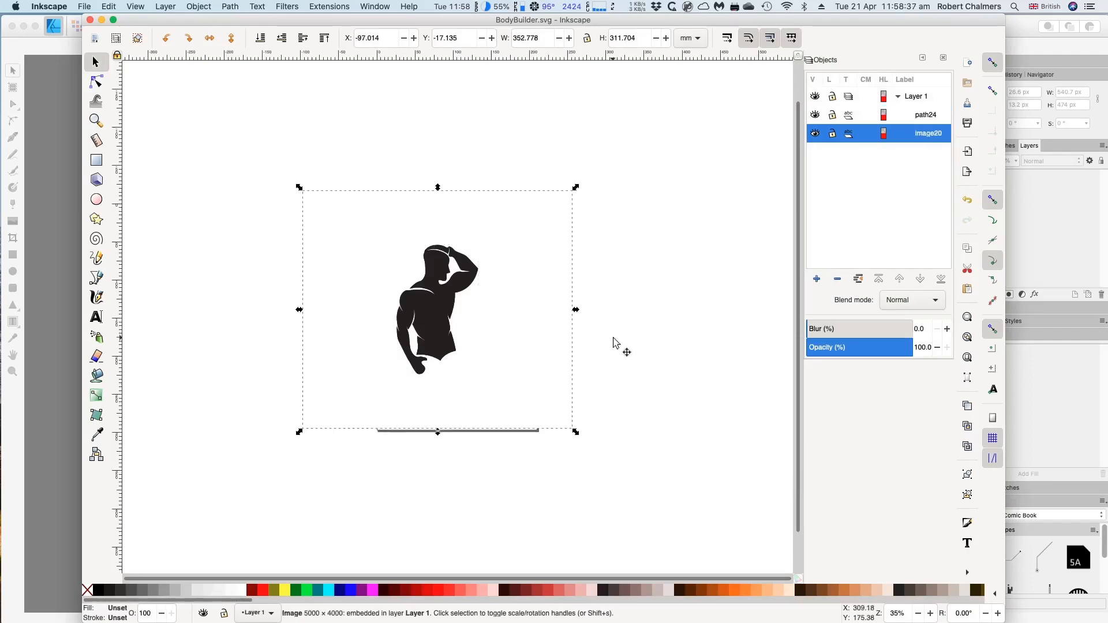
{"action": "left_click", "coordinate": [53, 26]}
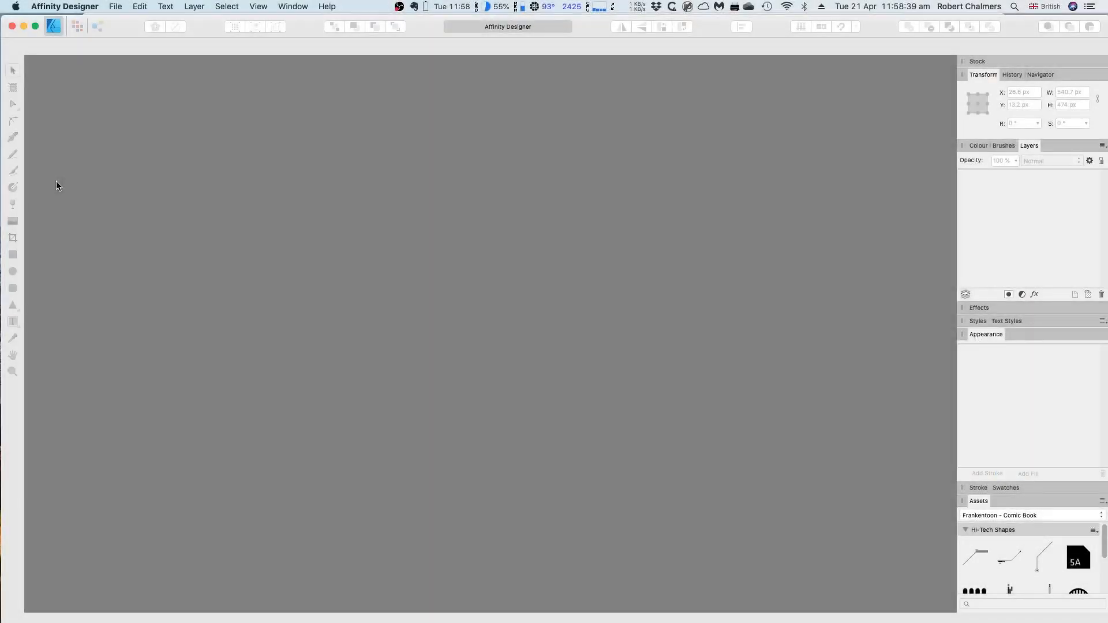
{"action": "mouse_move", "coordinate": [137, 97]}
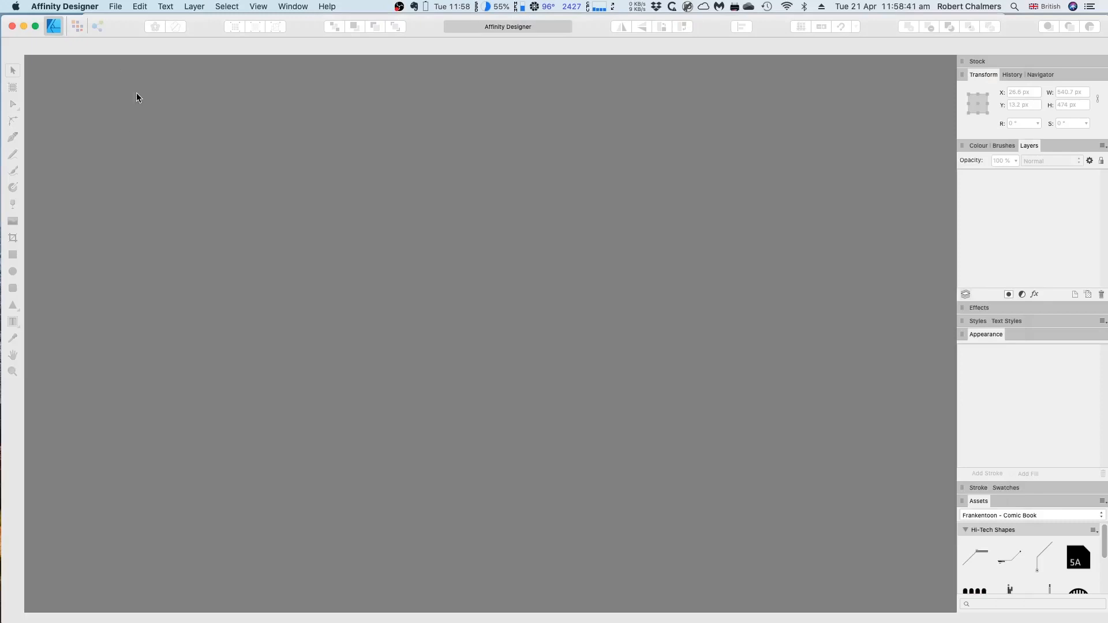
- Open BodyBuilder.svg from the Downloads folder in Affinity Designer
{"action": "left_click", "coordinate": [116, 7]}
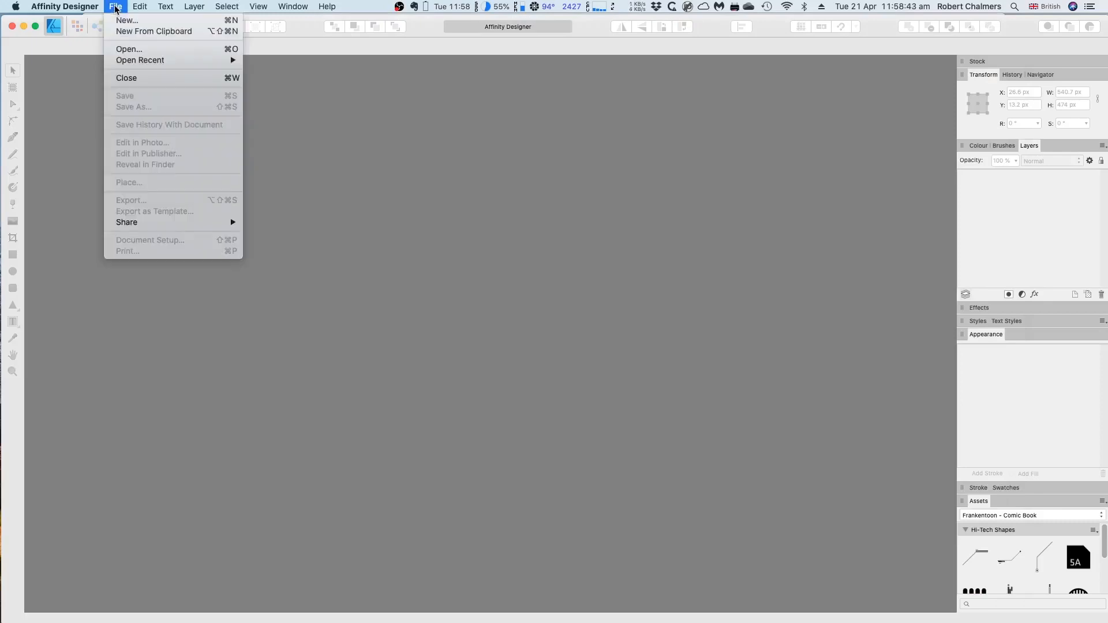
{"action": "mouse_move", "coordinate": [128, 48]}
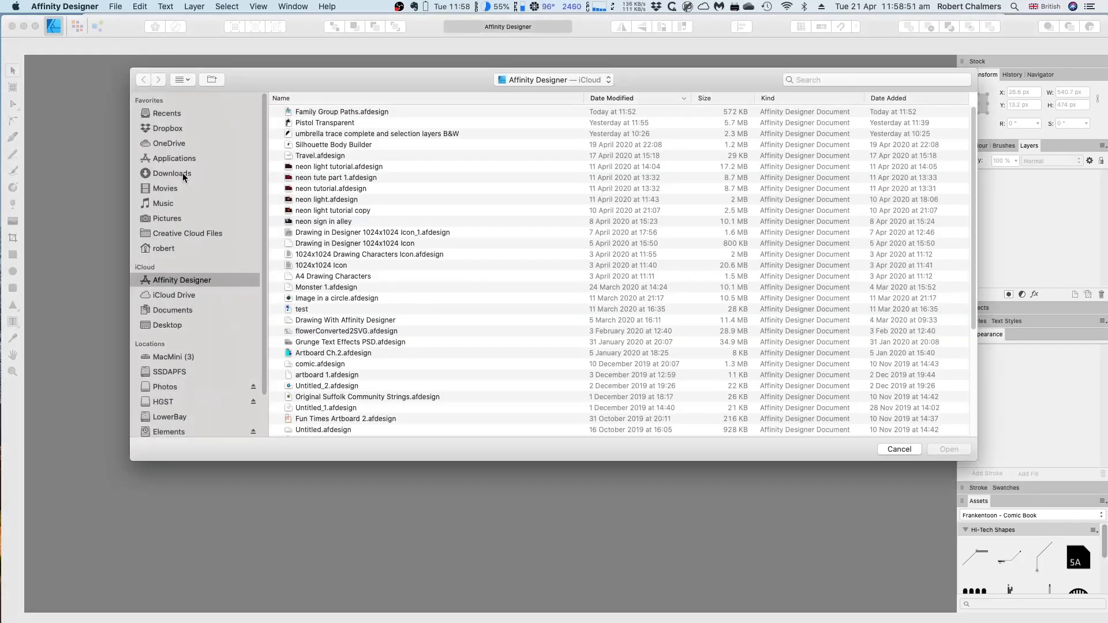
{"action": "left_click", "coordinate": [172, 174]}
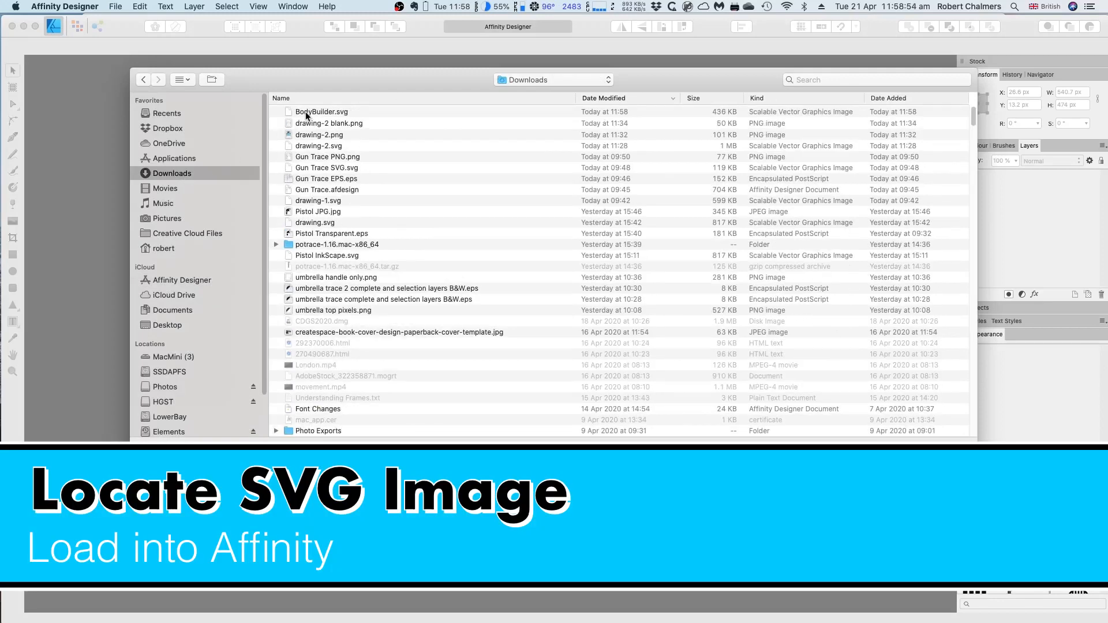
{"action": "left_click", "coordinate": [321, 112]}
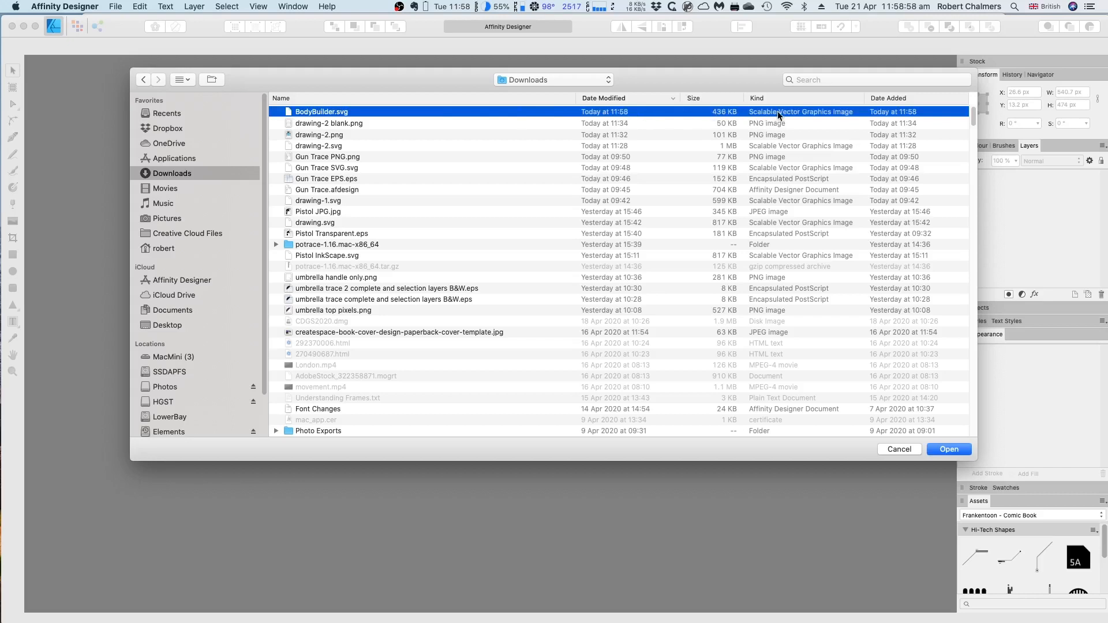
{"action": "mouse_move", "coordinate": [845, 115]}
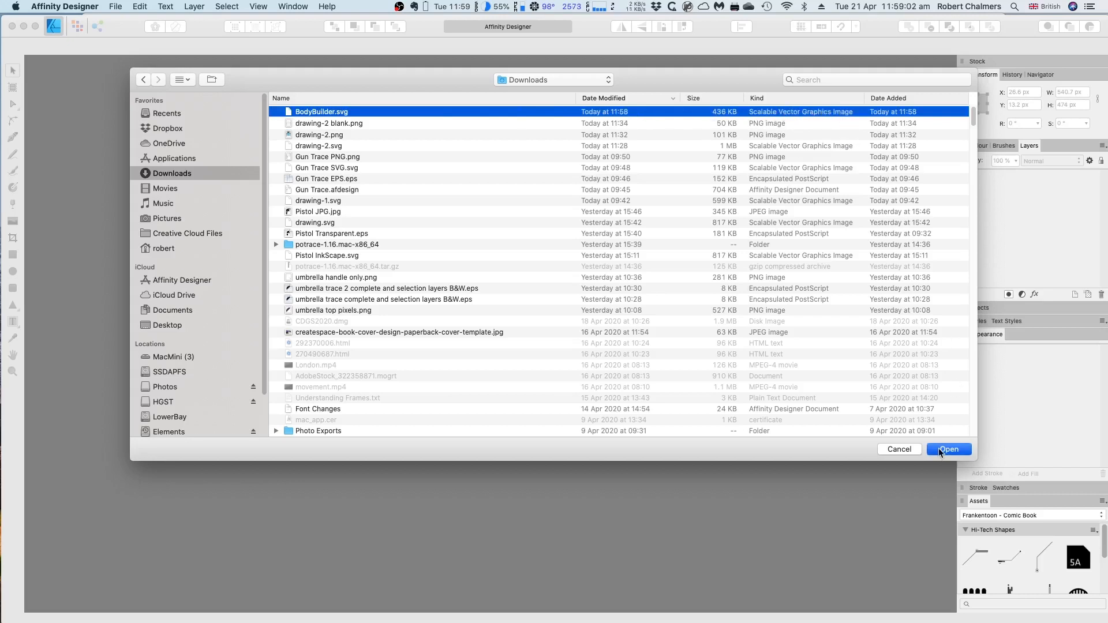
{"action": "left_click", "coordinate": [948, 449]}
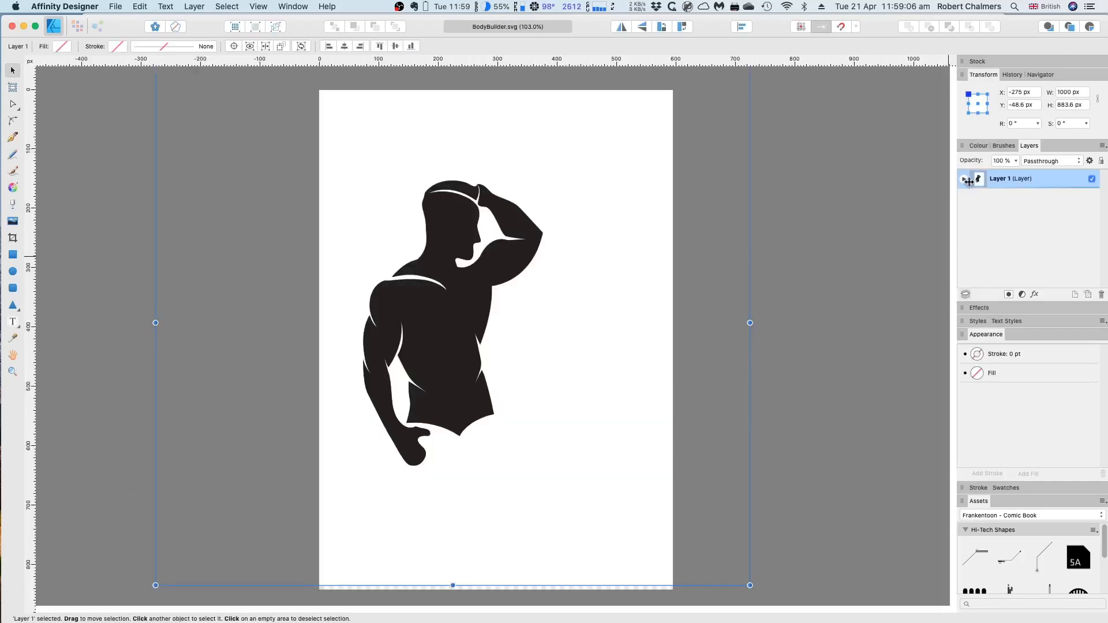
- Expand Layer 1 and hide image20 so only the traced path24 figure shows
{"action": "left_click", "coordinate": [963, 177]}
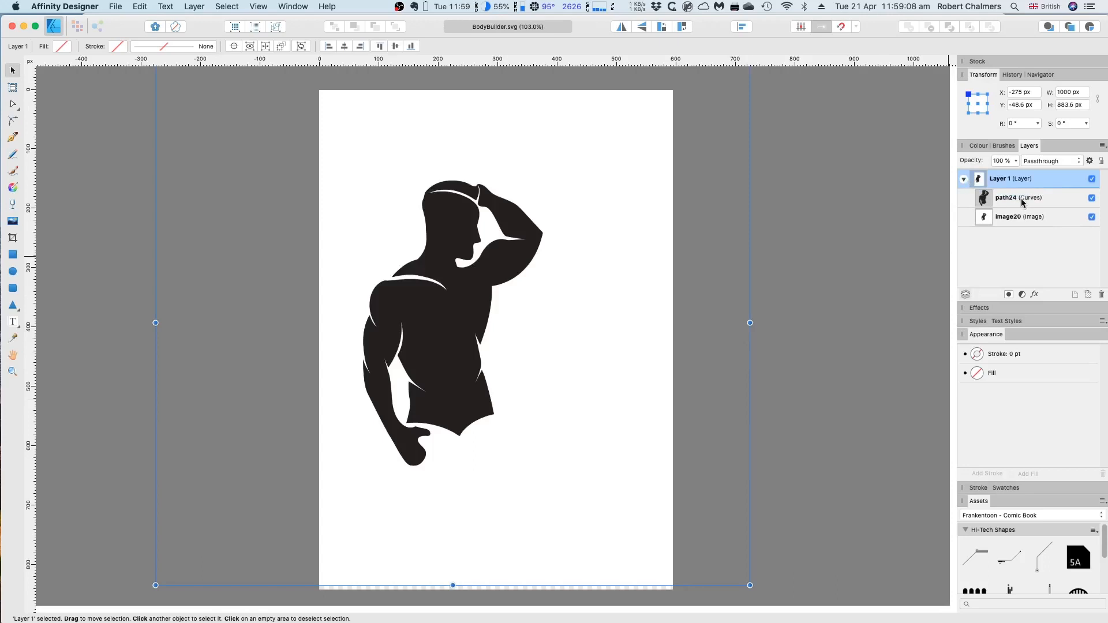
{"action": "left_click", "coordinate": [1007, 198]}
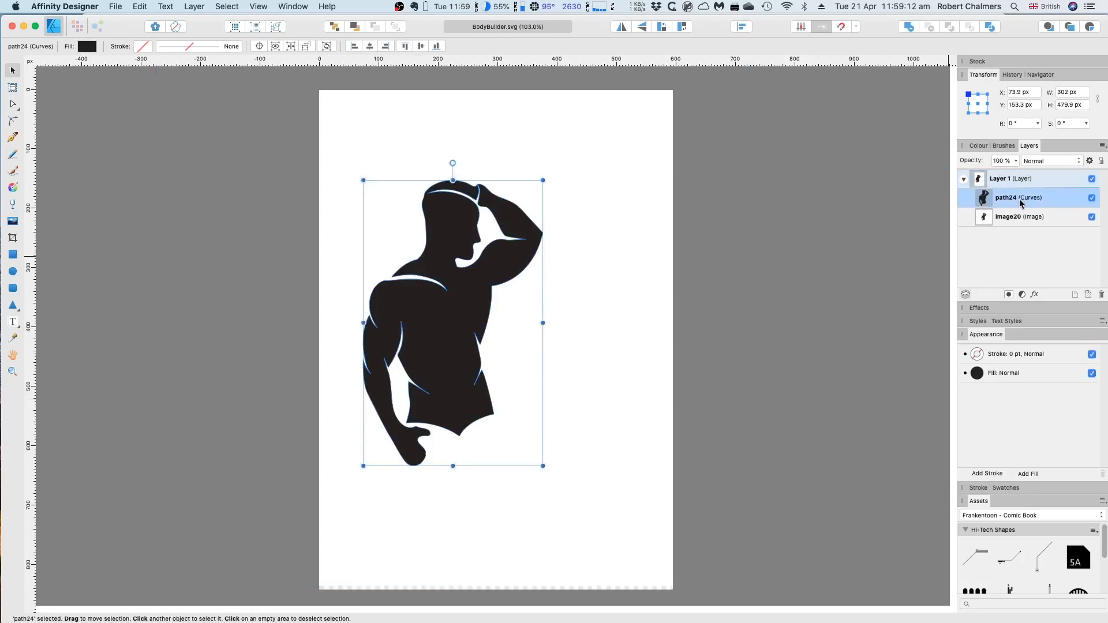
{"action": "left_click", "coordinate": [1008, 216]}
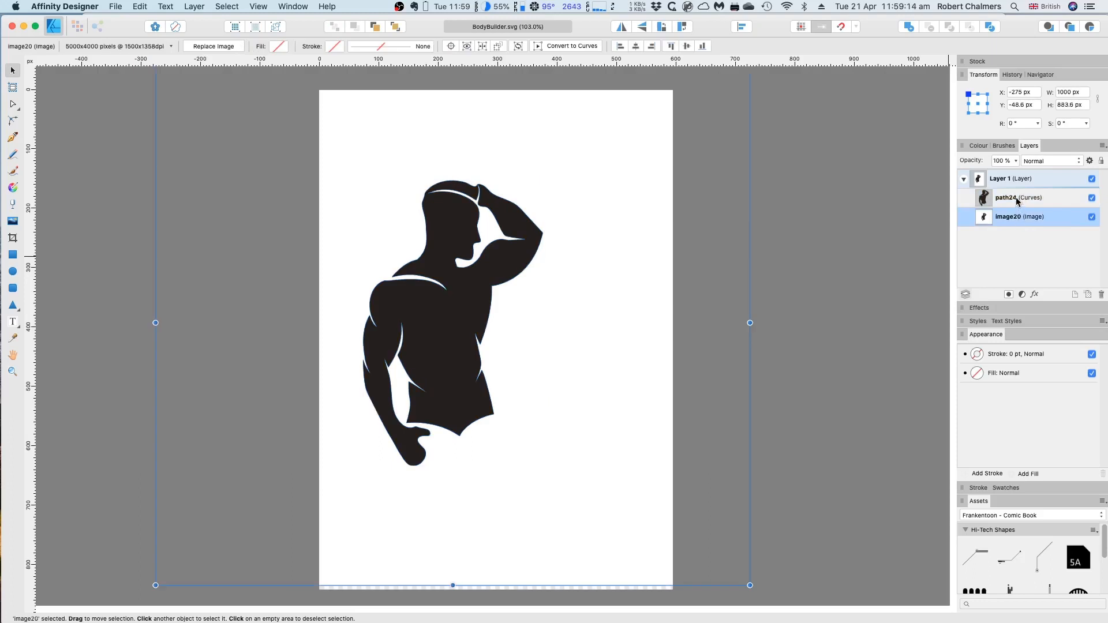
{"action": "left_click", "coordinate": [1006, 197]}
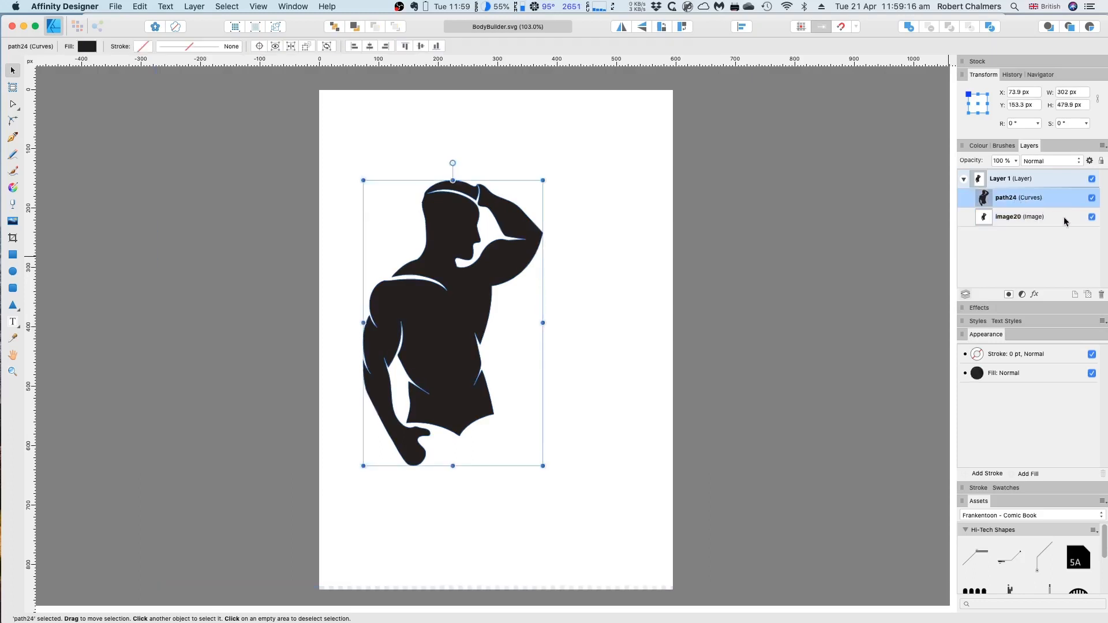
{"action": "left_click", "coordinate": [1091, 216]}
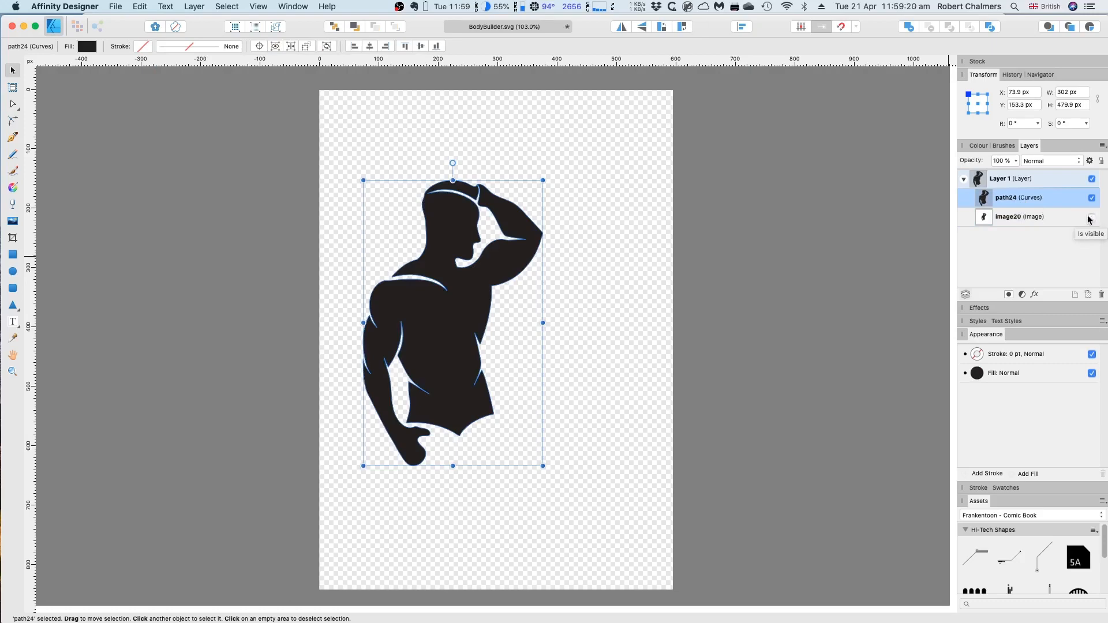
{"action": "left_click", "coordinate": [1090, 216]}
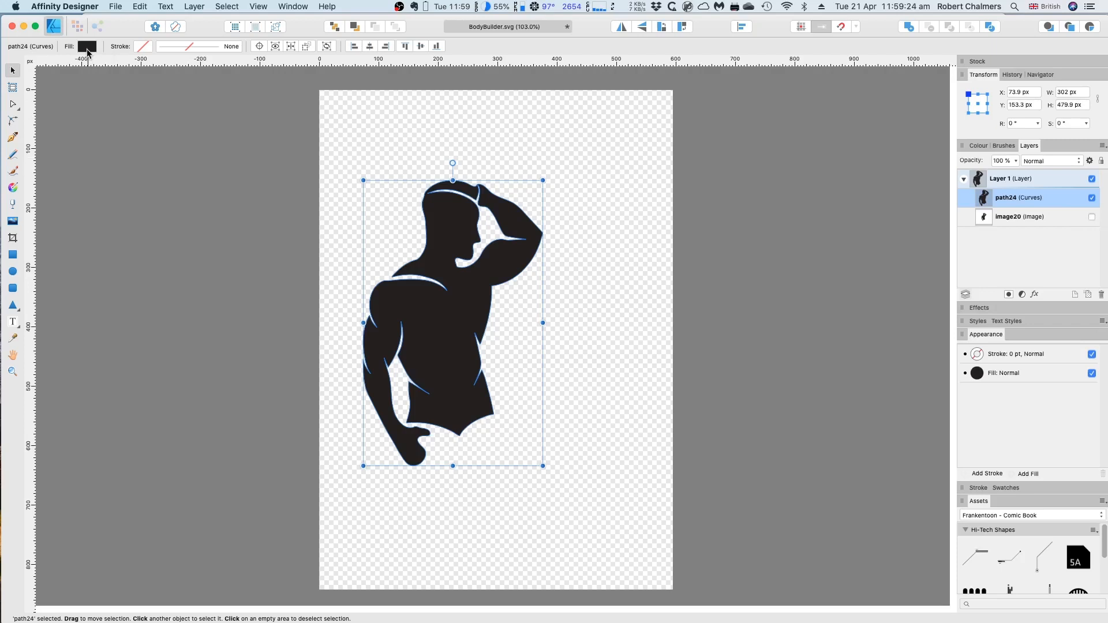
- Give the traced figure no fill and a black 0.4 pt stroke, then deselect it
{"action": "left_click", "coordinate": [88, 47]}
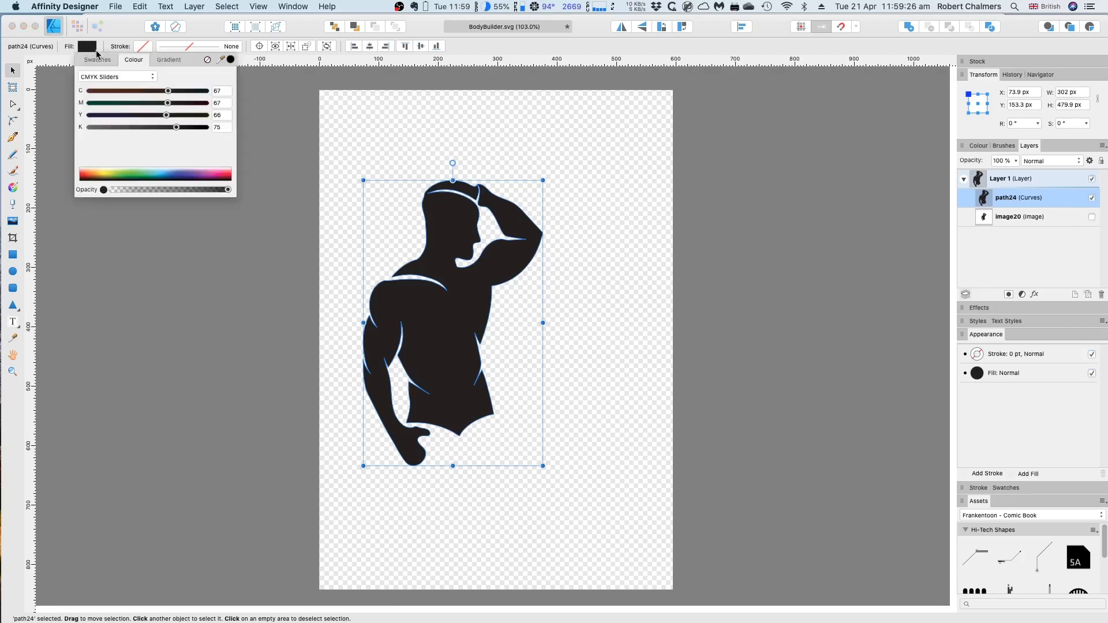
{"action": "mouse_move", "coordinate": [206, 64]}
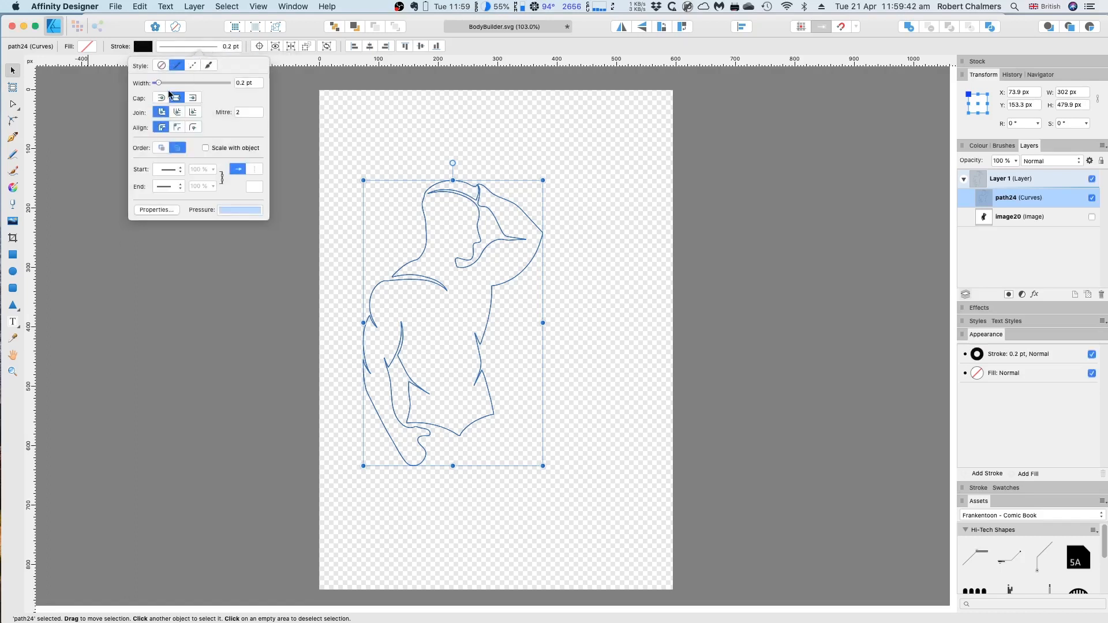
{"action": "left_click_drag", "start_coordinate": [158, 83], "coordinate": [162, 84]}
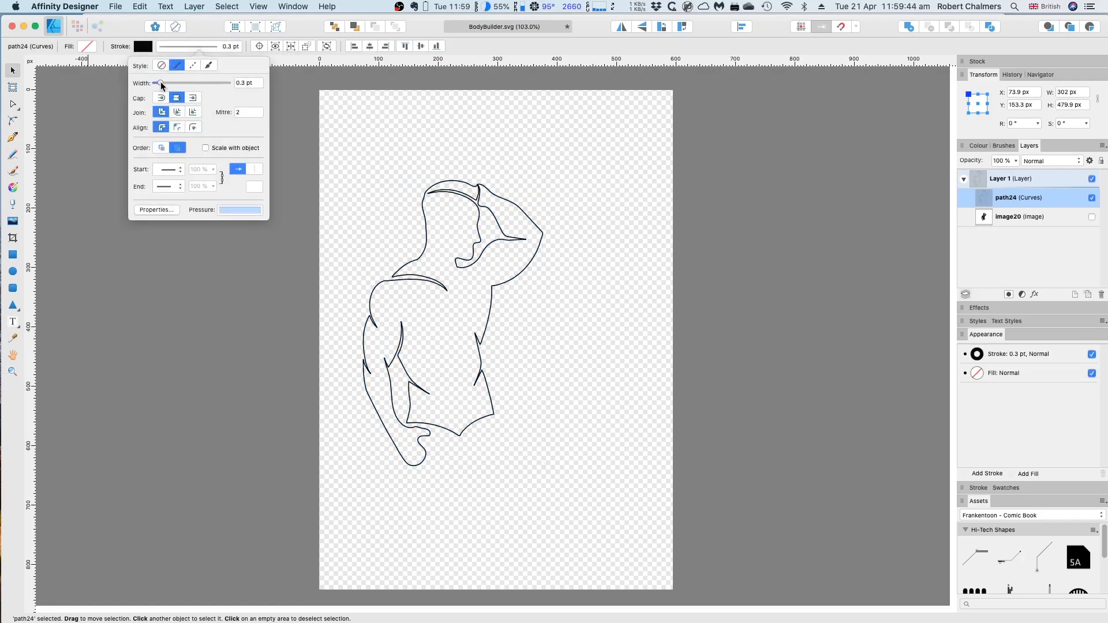
{"action": "left_click_drag", "start_coordinate": [160, 83], "coordinate": [165, 83]}
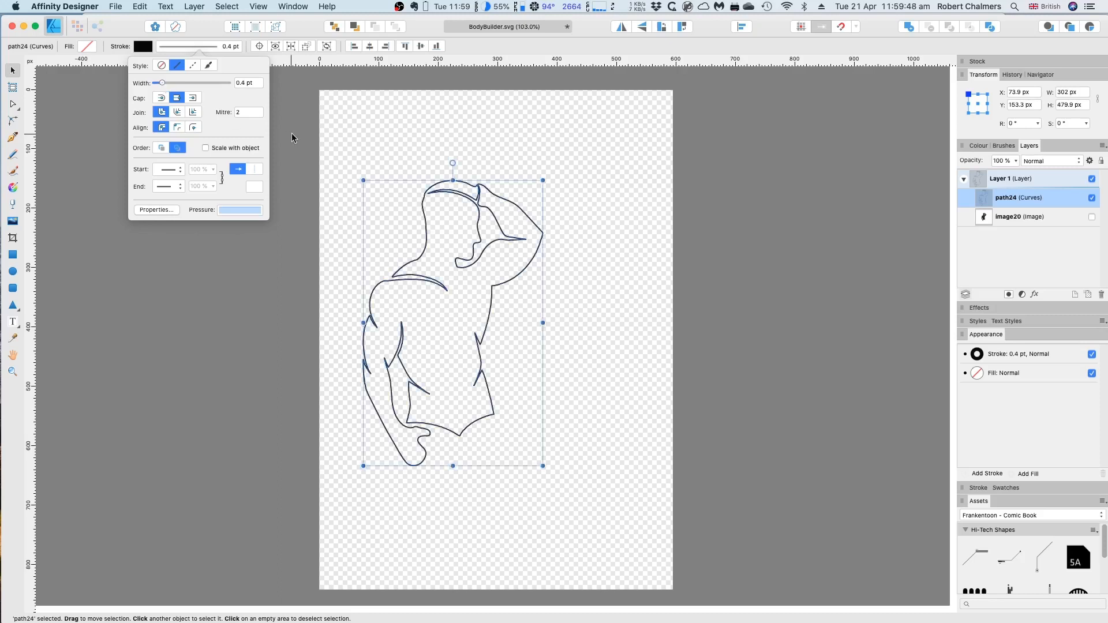
{"action": "left_click", "coordinate": [286, 136]}
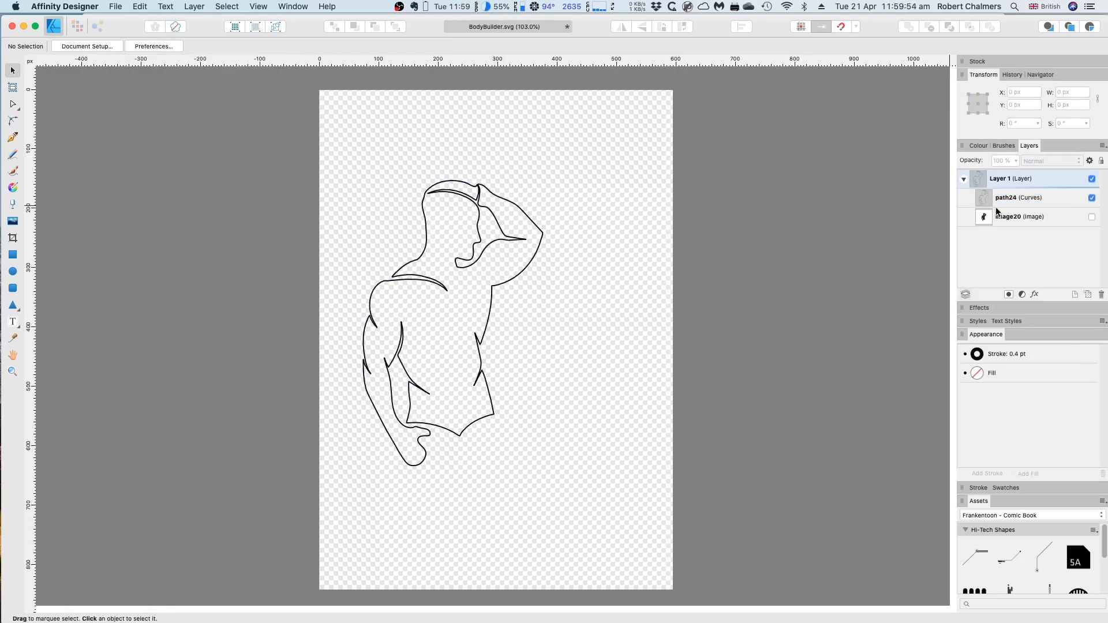
- Duplicate the outlined path24 figure from the Layers panel
{"action": "left_click", "coordinate": [1018, 197]}
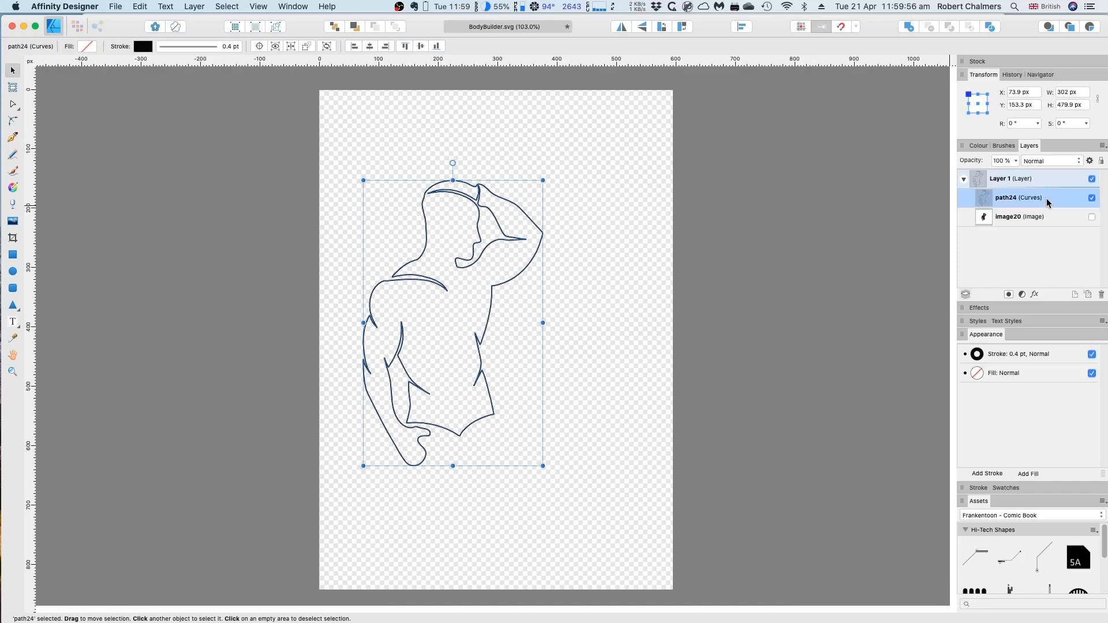
{"action": "left_click", "coordinate": [1009, 178]}
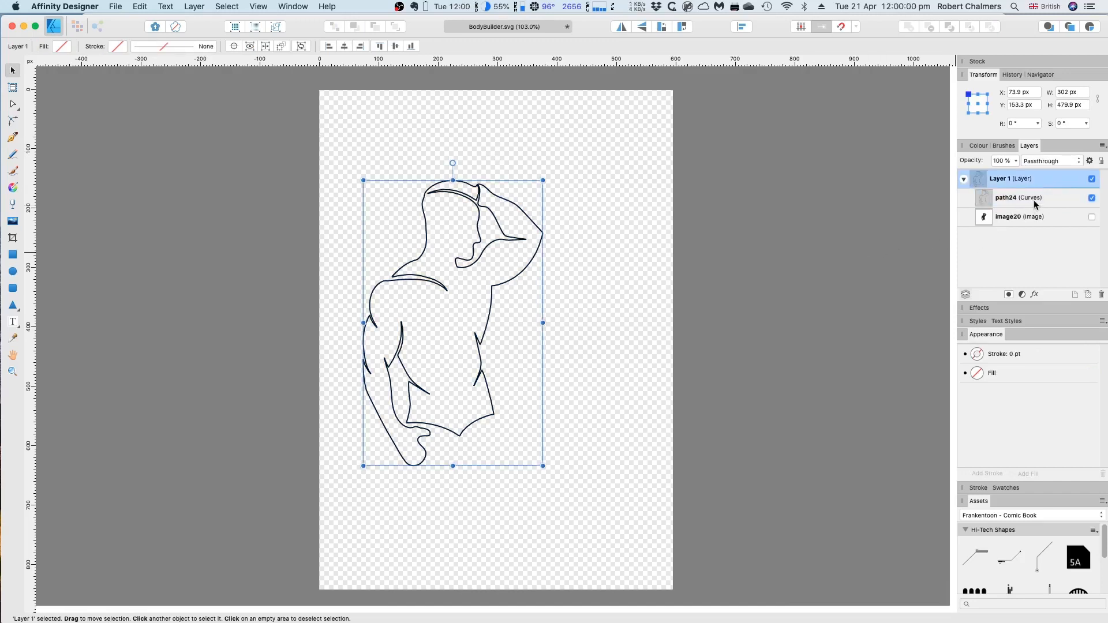
{"action": "right_click", "coordinate": [1016, 197]}
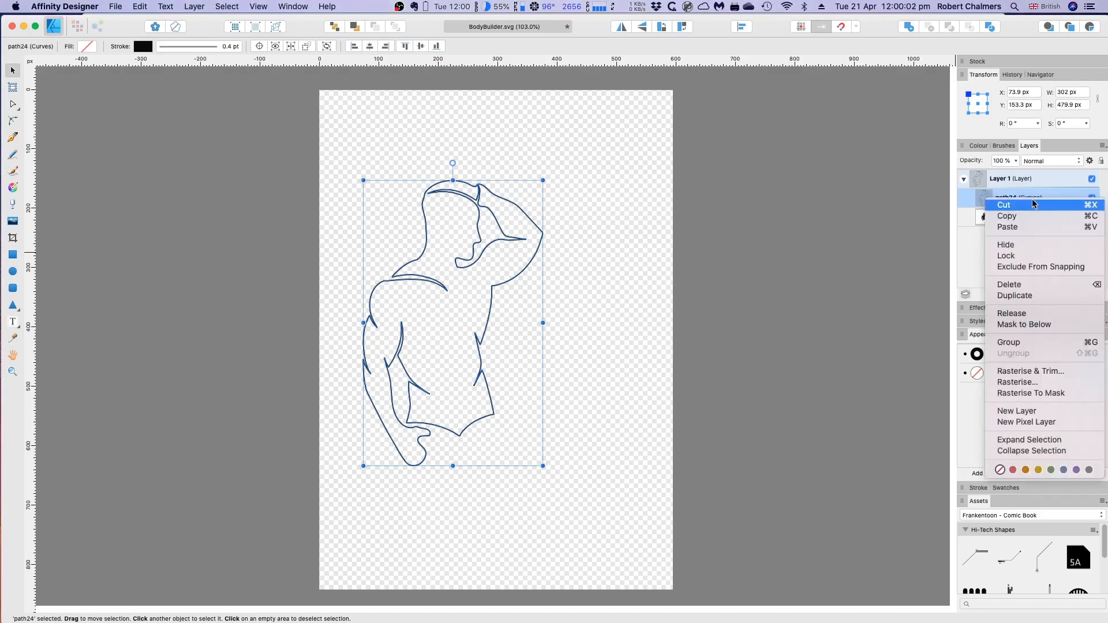
{"action": "mouse_move", "coordinate": [1032, 284]}
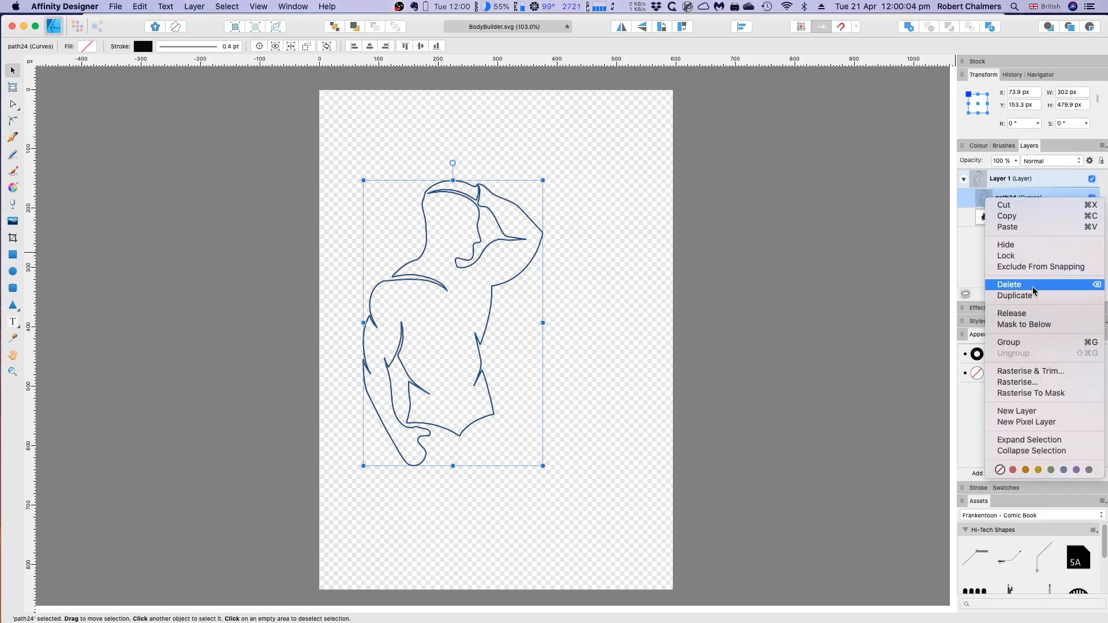
{"action": "left_click", "coordinate": [1014, 295]}
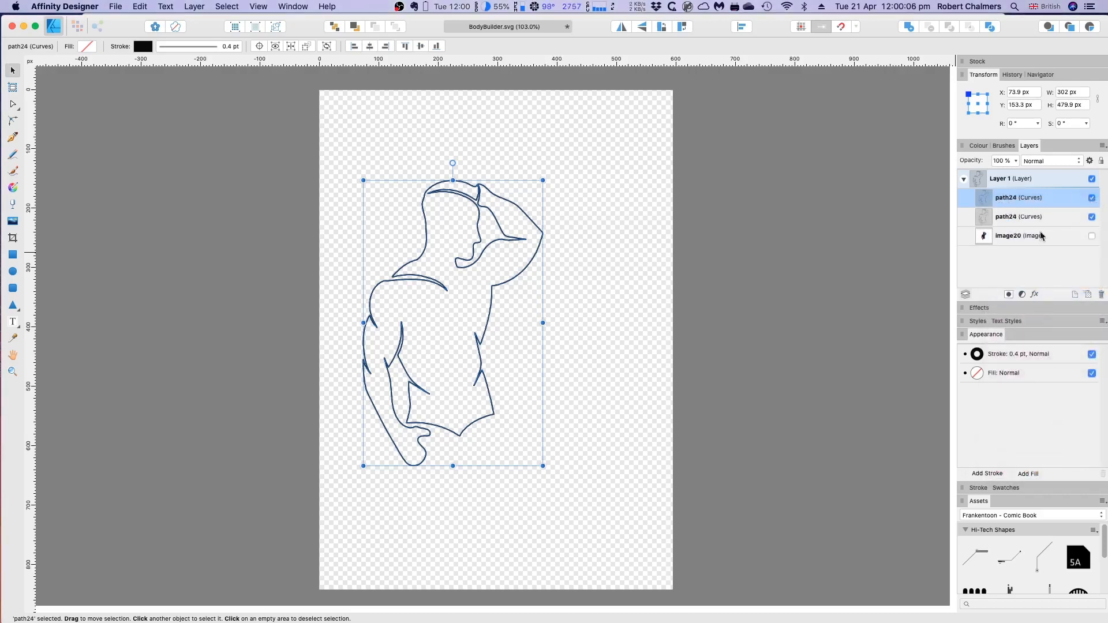
- Ensure both path layers are set visible
{"action": "left_click", "coordinate": [1093, 197]}
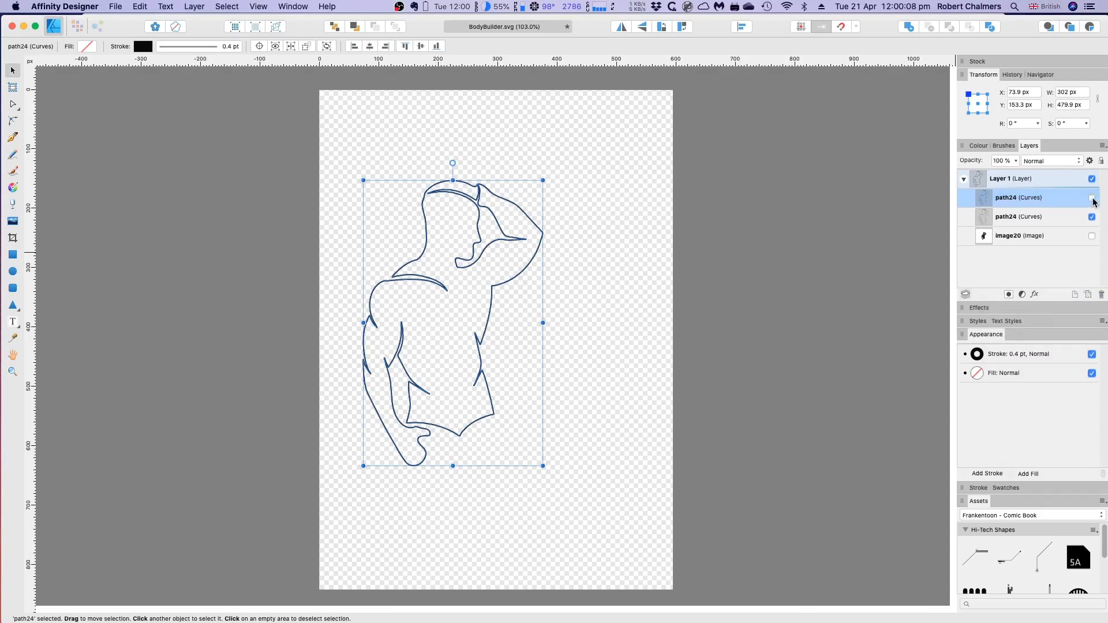
{"action": "left_click", "coordinate": [1093, 198]}
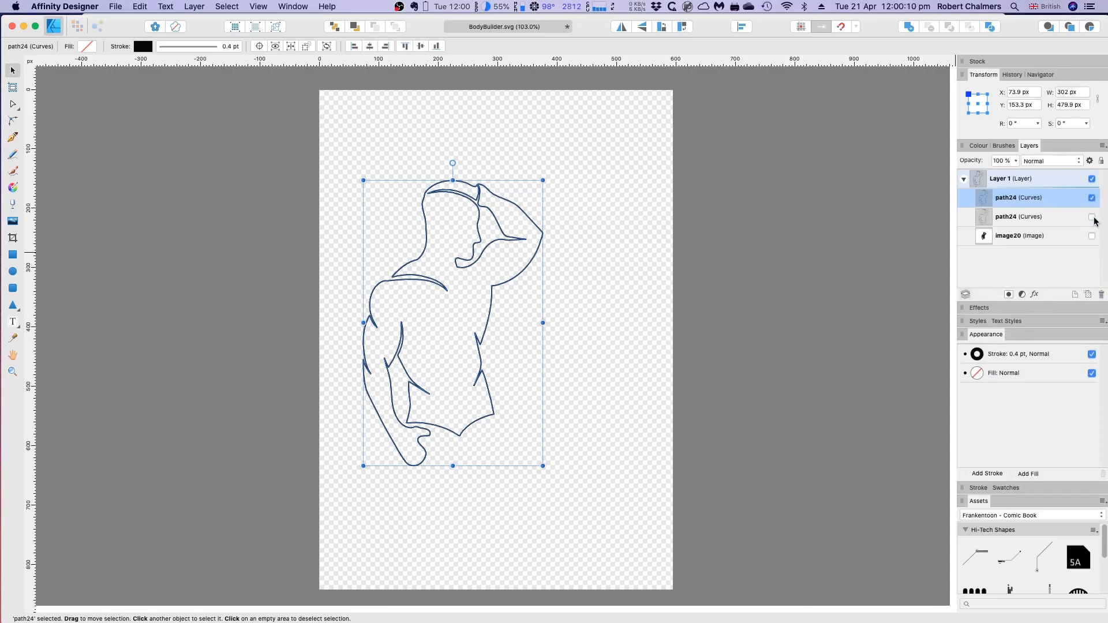
{"action": "left_click", "coordinate": [1092, 216]}
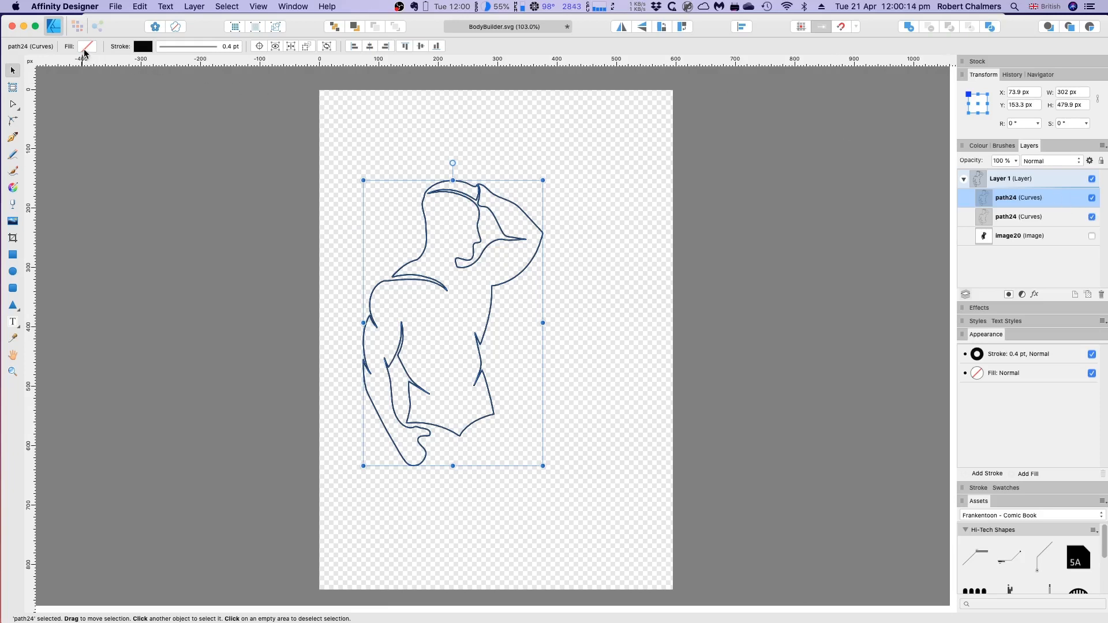
- Fill the duplicate light blue and move it to the lower right of the page
{"action": "left_click", "coordinate": [88, 46]}
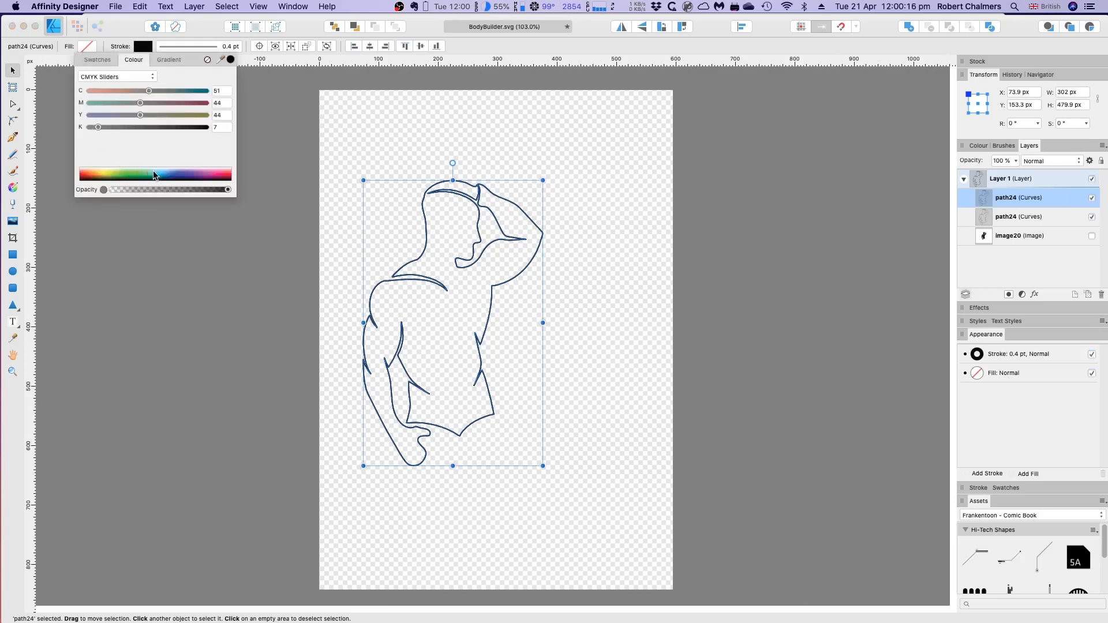
{"action": "left_click", "coordinate": [160, 176]}
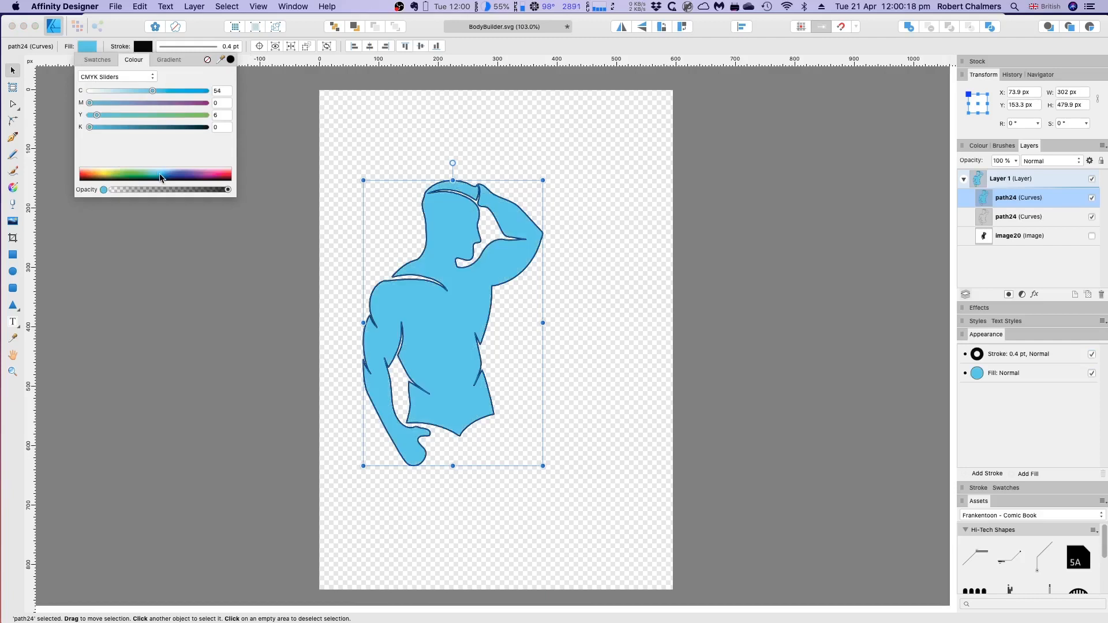
{"action": "mouse_move", "coordinate": [11, 83]}
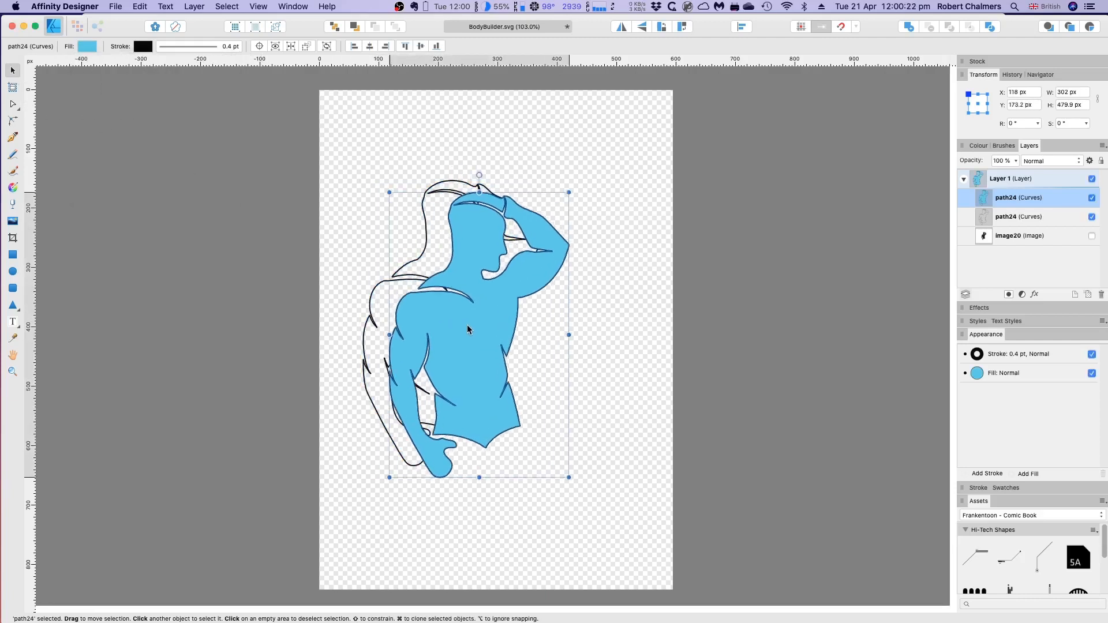
{"action": "left_click_drag", "start_coordinate": [466, 329], "coordinate": [555, 422]}
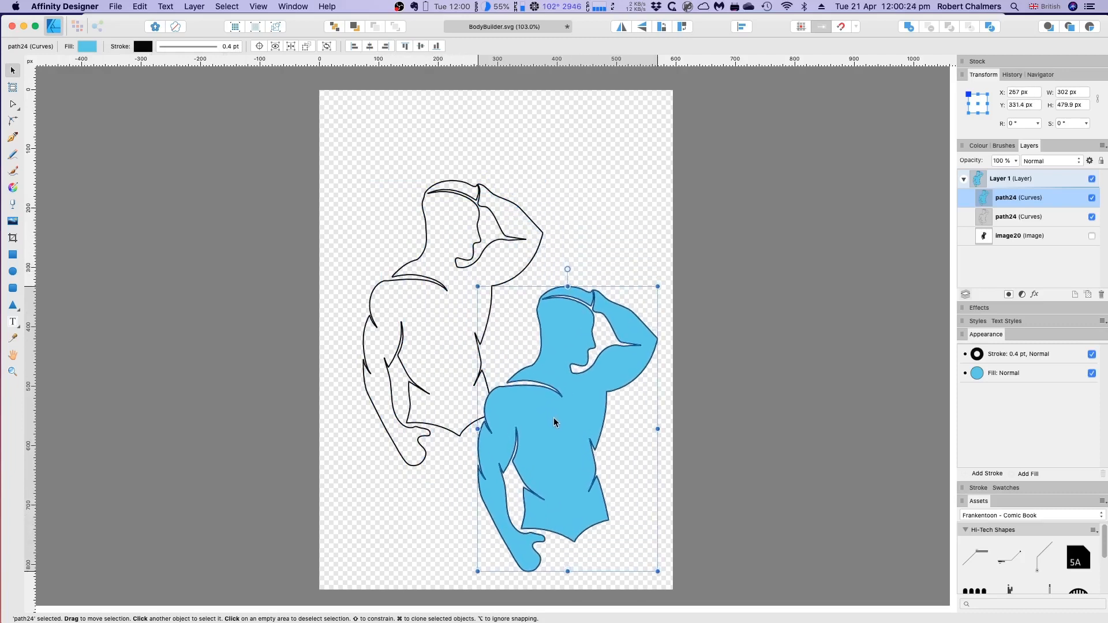
{"action": "left_click_drag", "start_coordinate": [555, 422], "coordinate": [562, 432]}
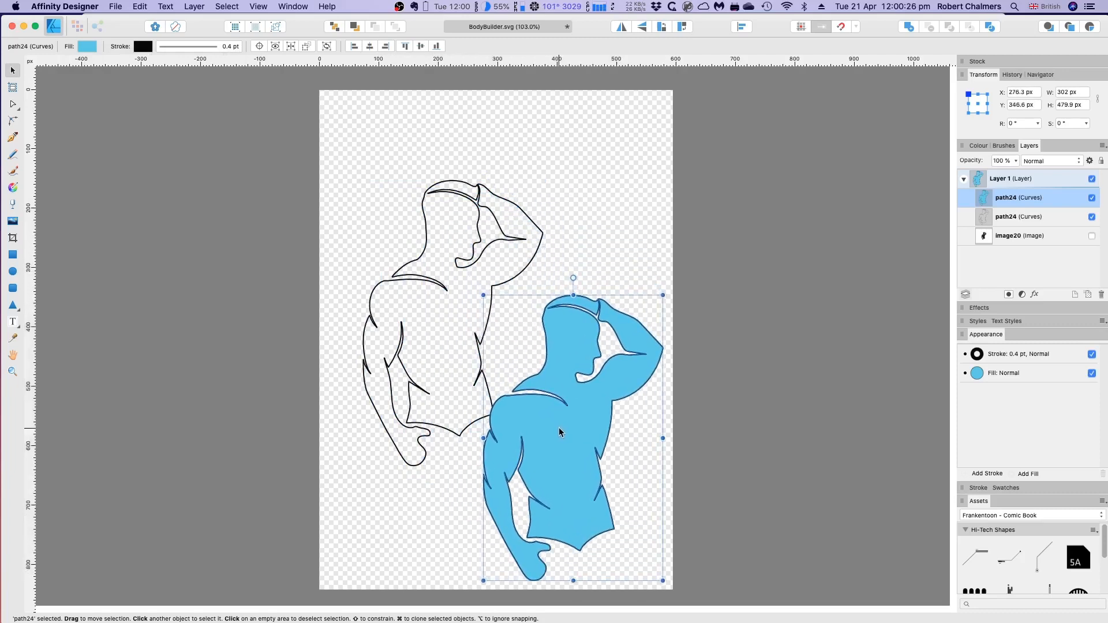
{"action": "mouse_move", "coordinate": [426, 259]}
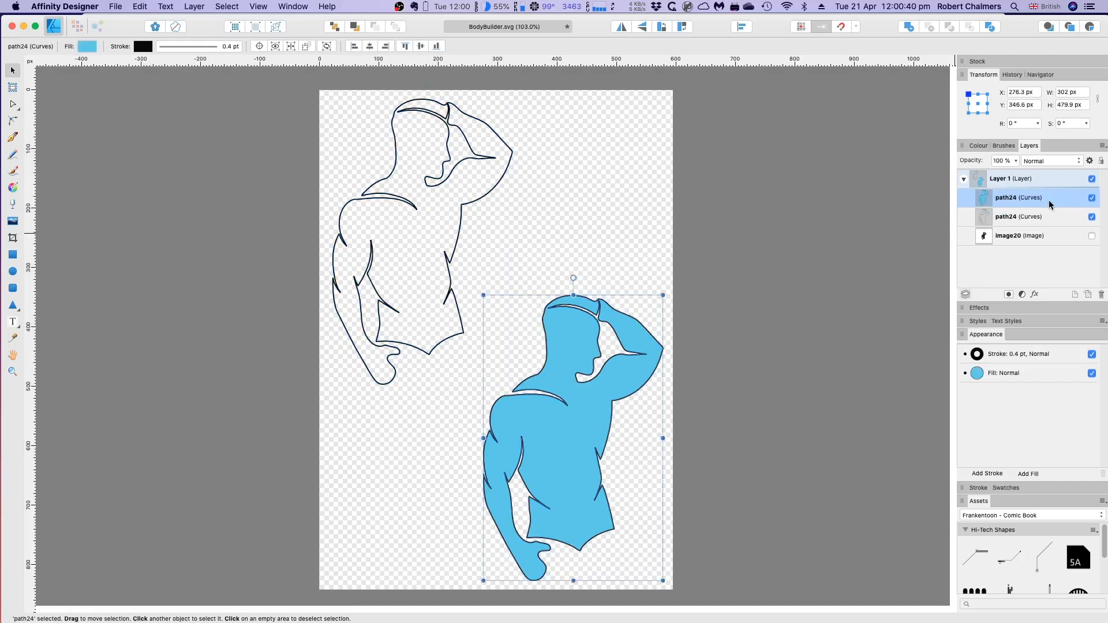
- Duplicate the blue figure, fill the copy orange and place it at the top right
{"action": "right_click", "coordinate": [1018, 198]}
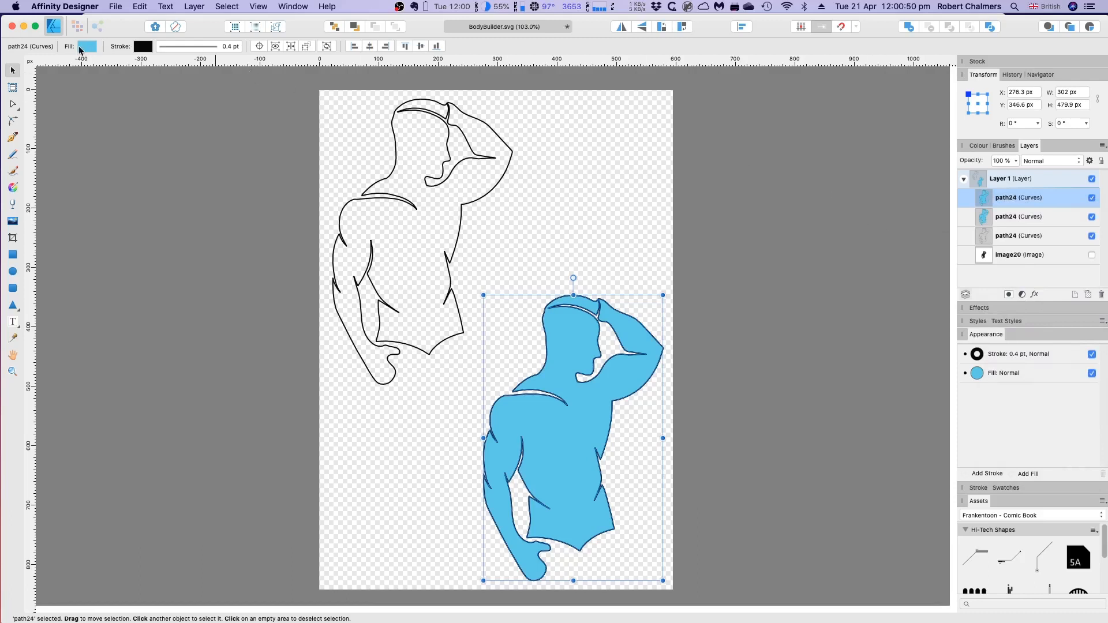
{"action": "left_click", "coordinate": [88, 47]}
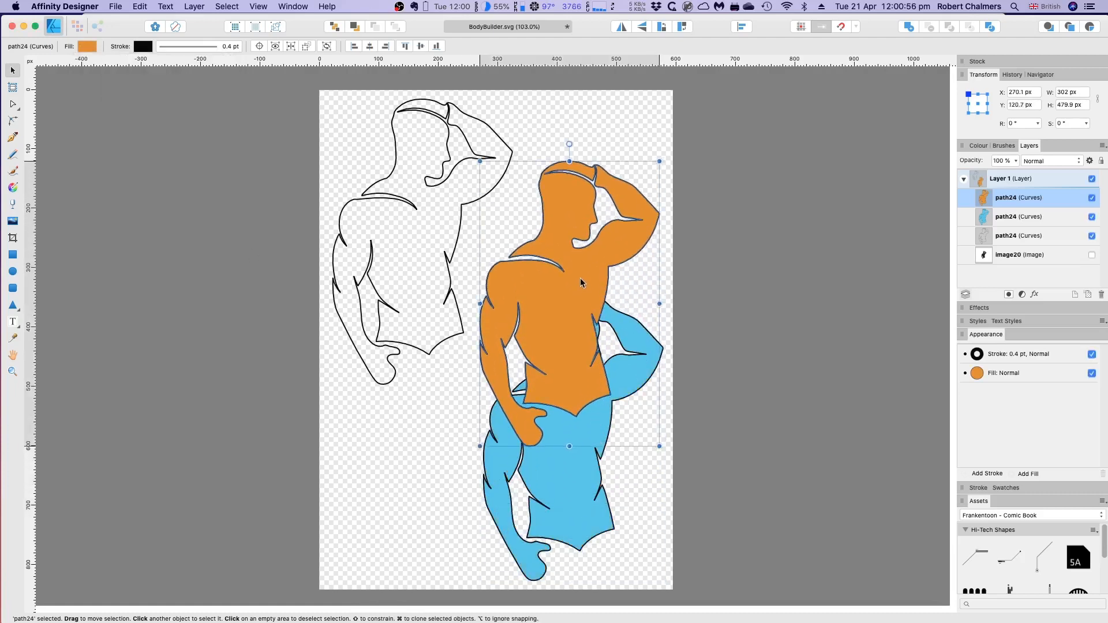
{"action": "left_click_drag", "start_coordinate": [579, 283], "coordinate": [586, 219]}
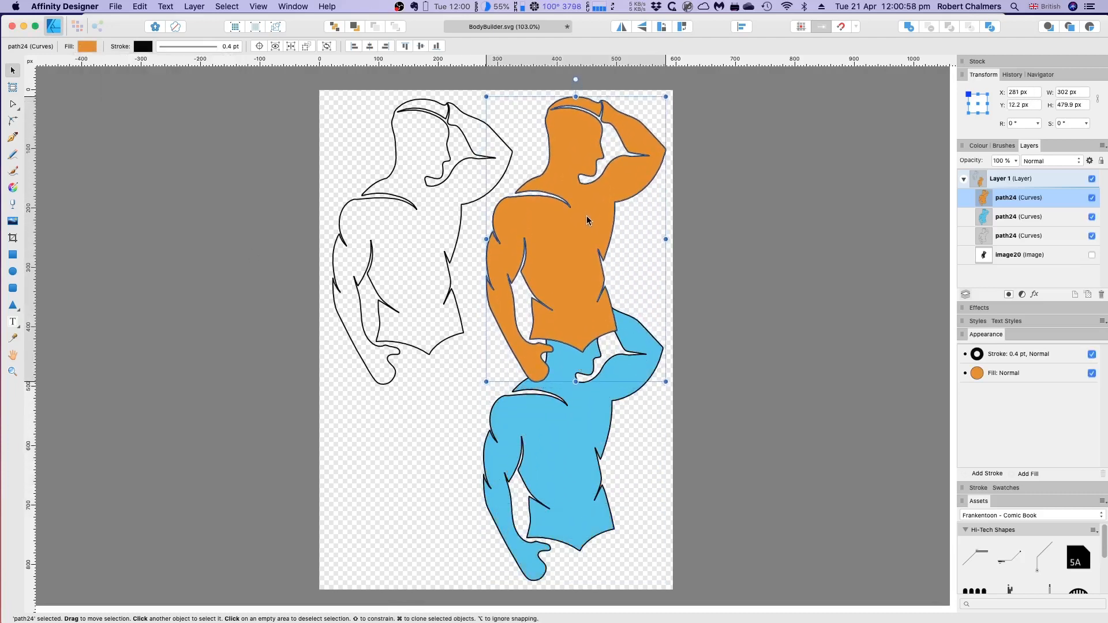
{"action": "left_click_drag", "start_coordinate": [586, 219], "coordinate": [588, 217]}
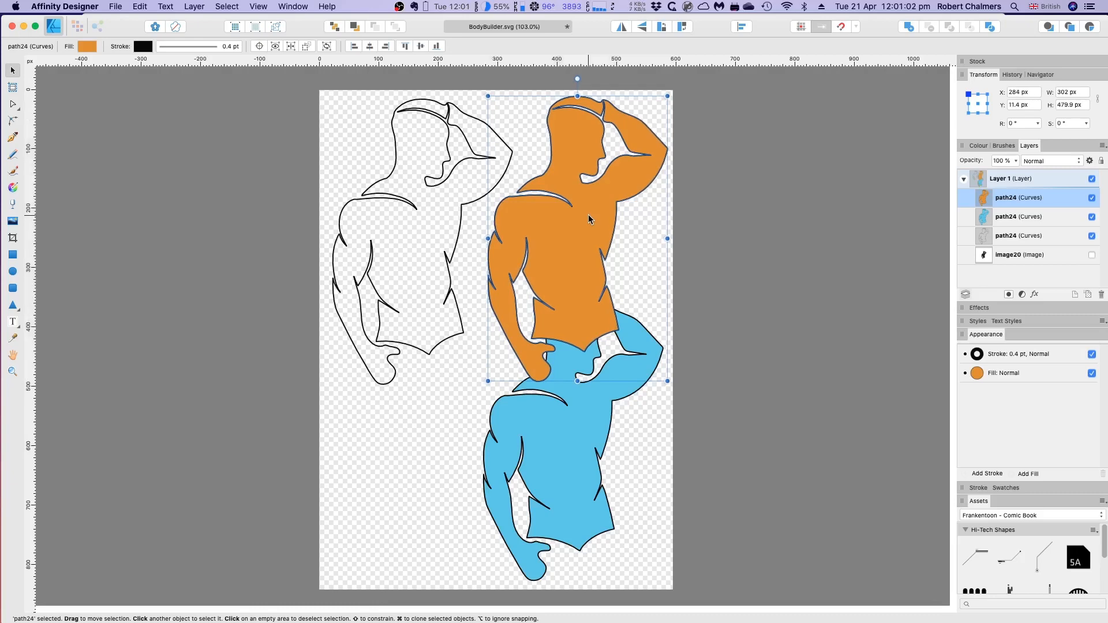
{"action": "mouse_move", "coordinate": [898, 332]}
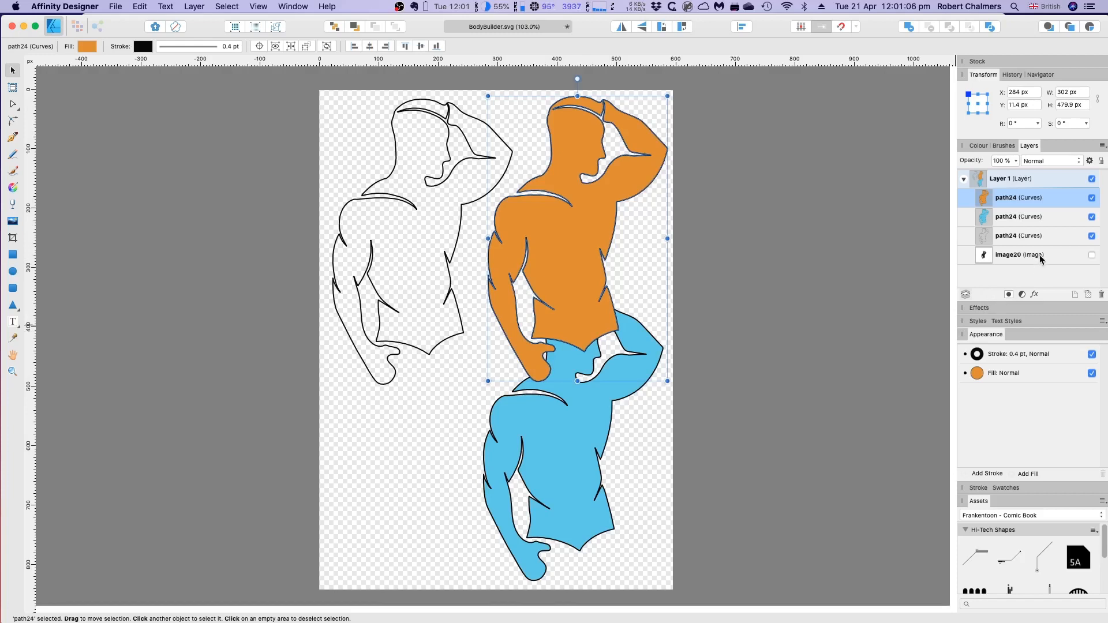
{"action": "left_click", "coordinate": [1011, 254]}
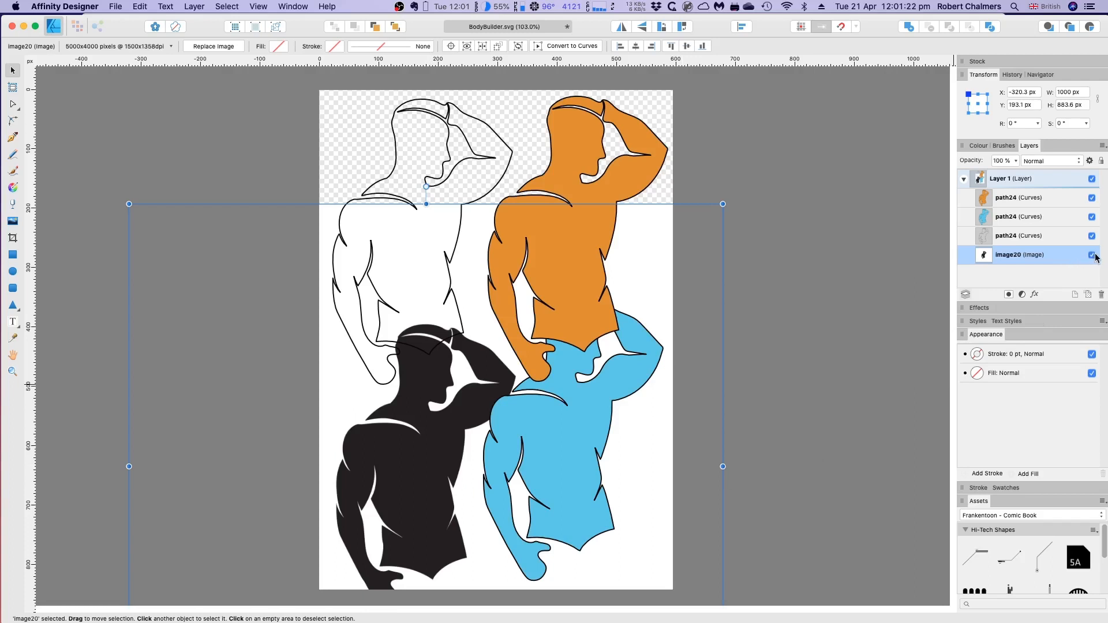
{"action": "mouse_move", "coordinate": [1091, 254]}
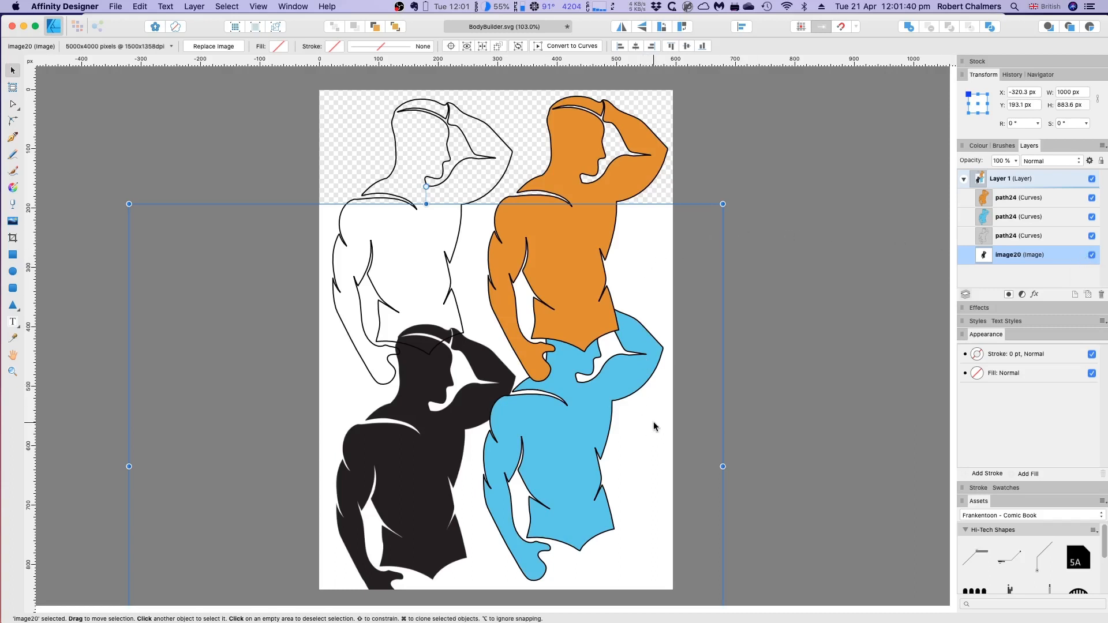
{"action": "mouse_move", "coordinate": [359, 366]}
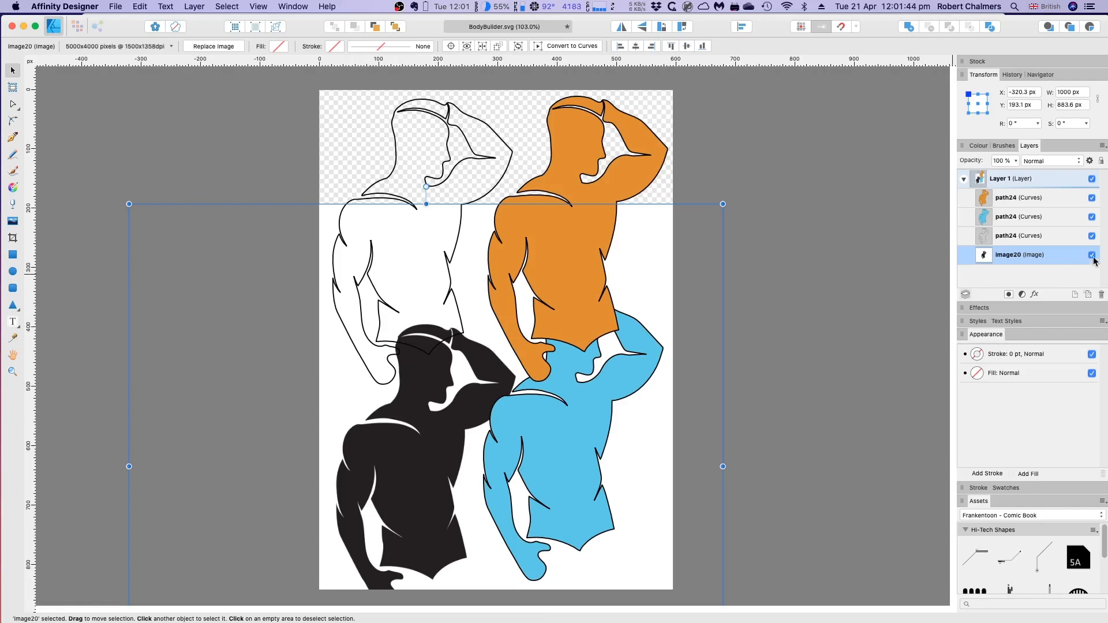
{"action": "mouse_move", "coordinate": [1092, 255]}
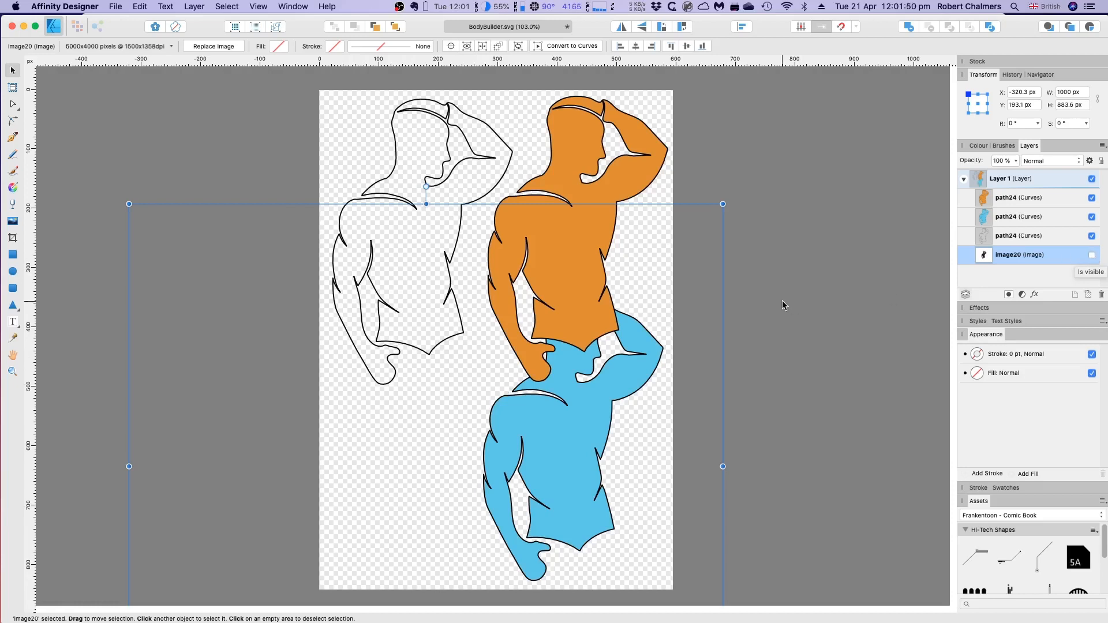
{"action": "mouse_move", "coordinate": [422, 408]}
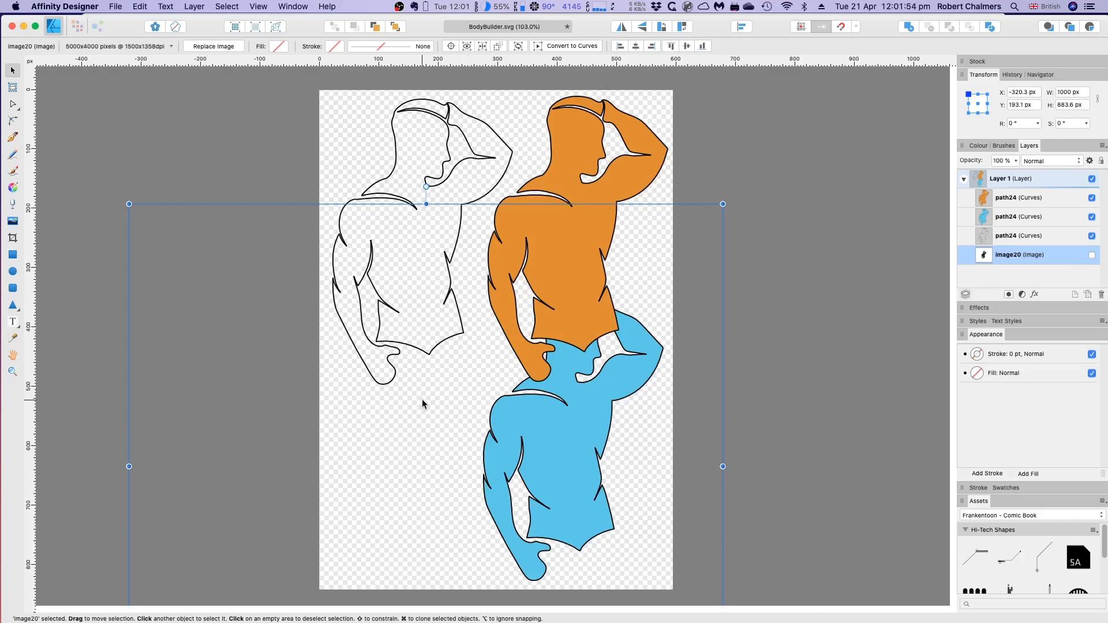
{"action": "mouse_move", "coordinate": [124, 323]}
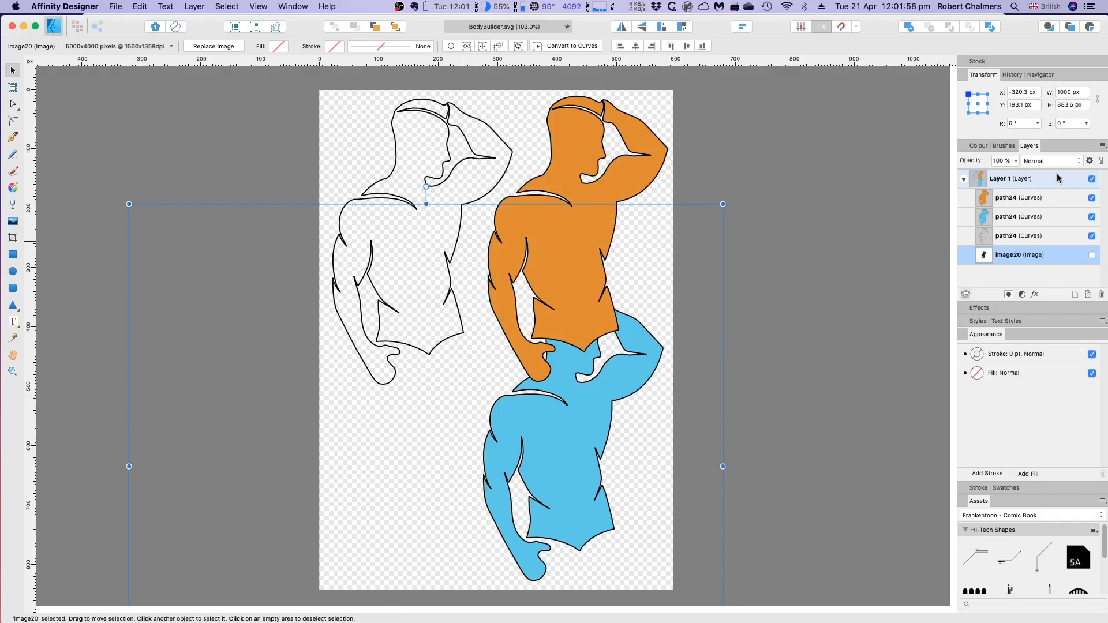
- Collapse Layer 1 in the Layers panel and deselect everything on the canvas
{"action": "left_click", "coordinate": [1010, 177]}
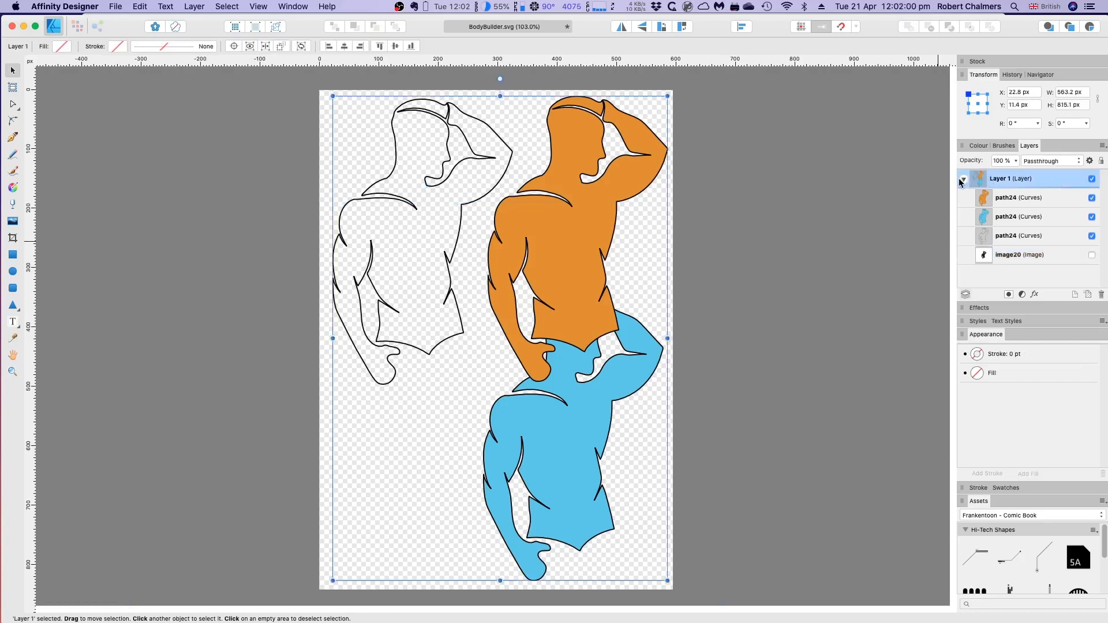
{"action": "left_click", "coordinate": [962, 177]}
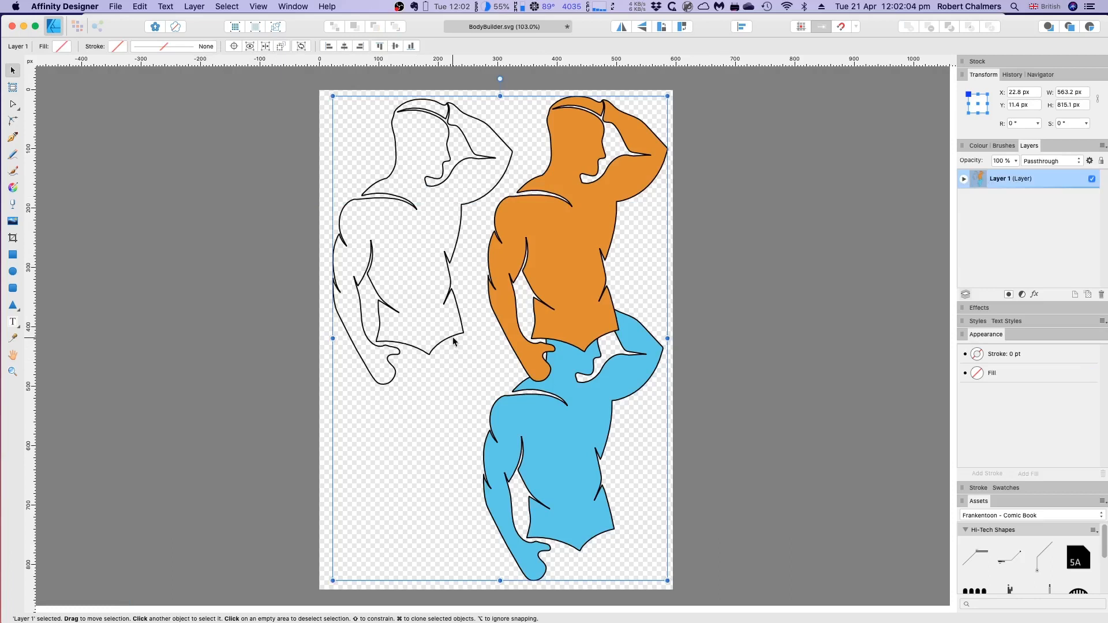
{"action": "left_click", "coordinate": [423, 424]}
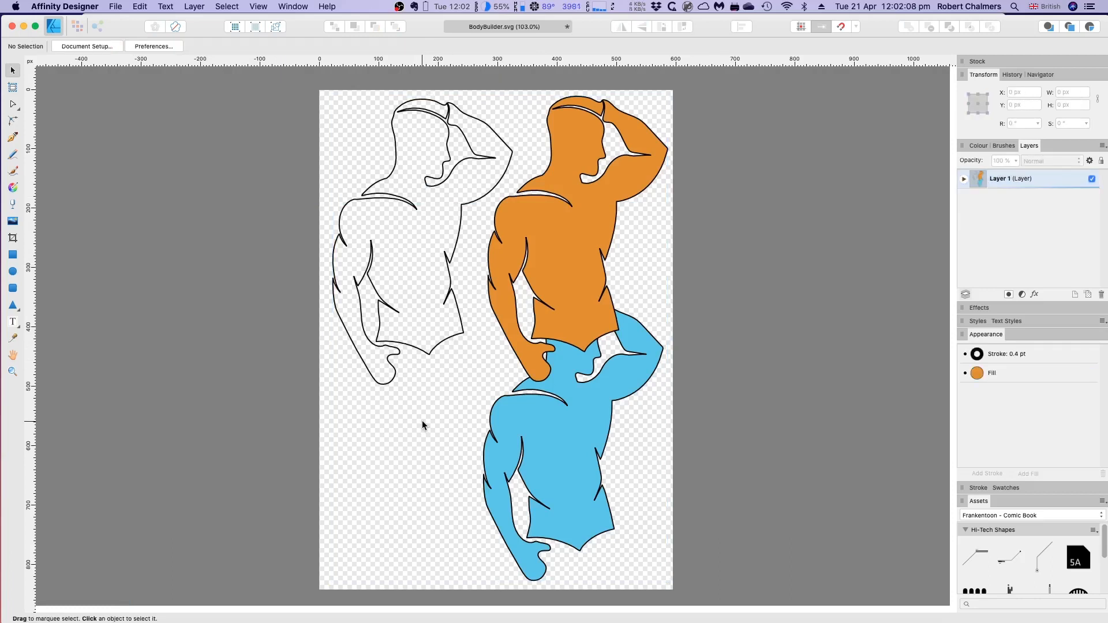
{"action": "mouse_move", "coordinate": [417, 421]}
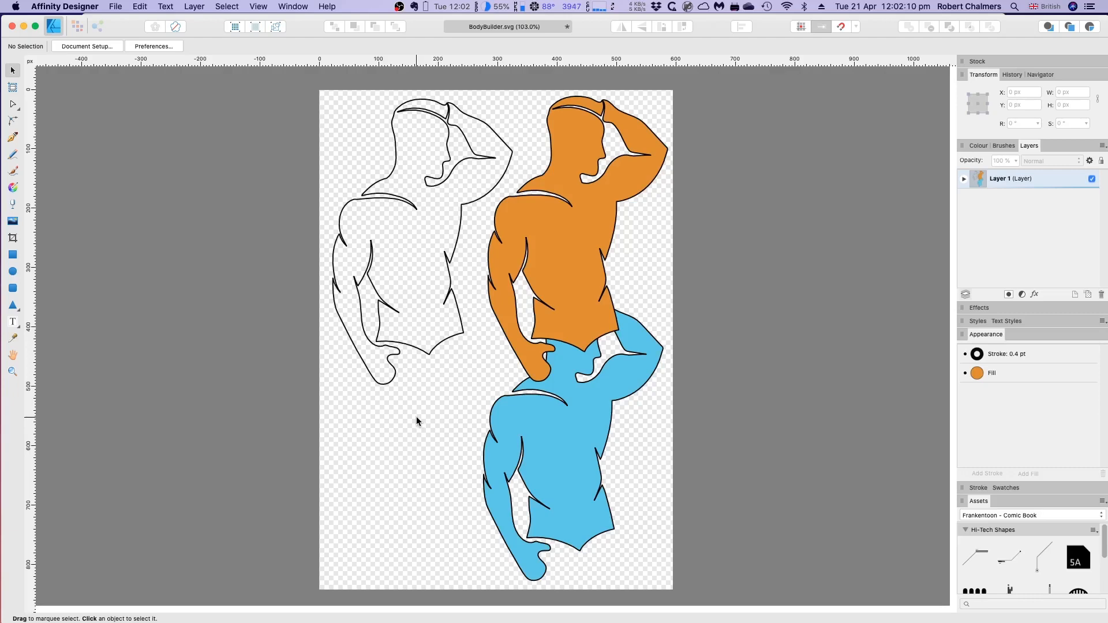